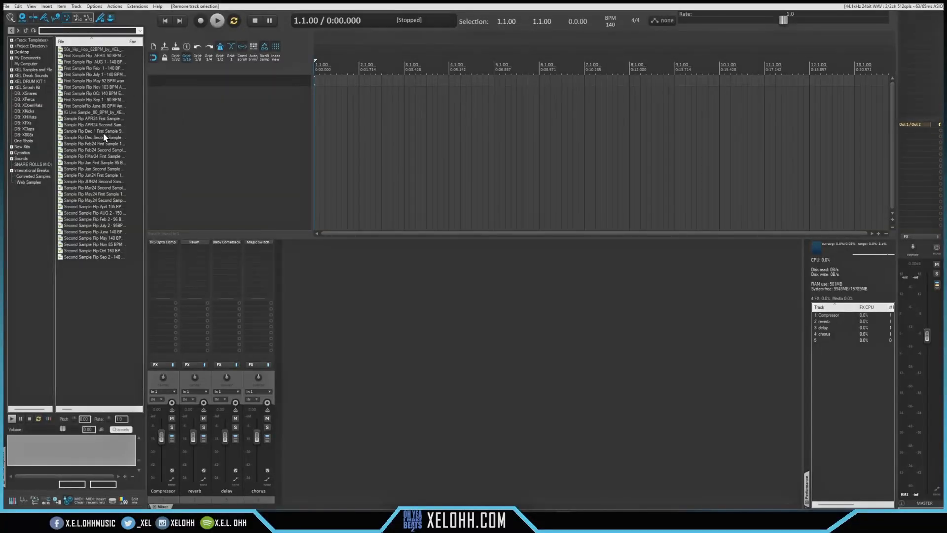
mouse_move(88, 170)
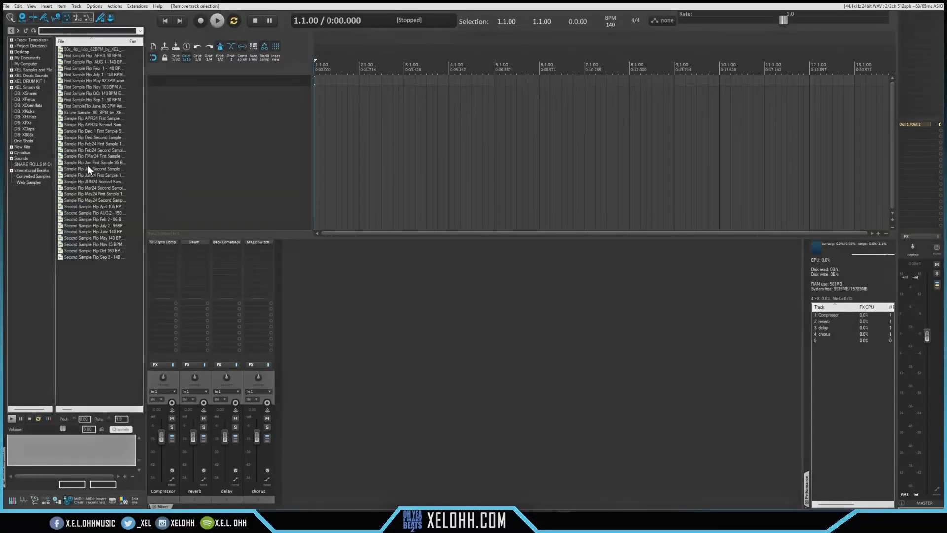
- Insert the 'Sample Flip FMar24 First Sample 170 BPM Gm' file onto a new track
click(94, 156)
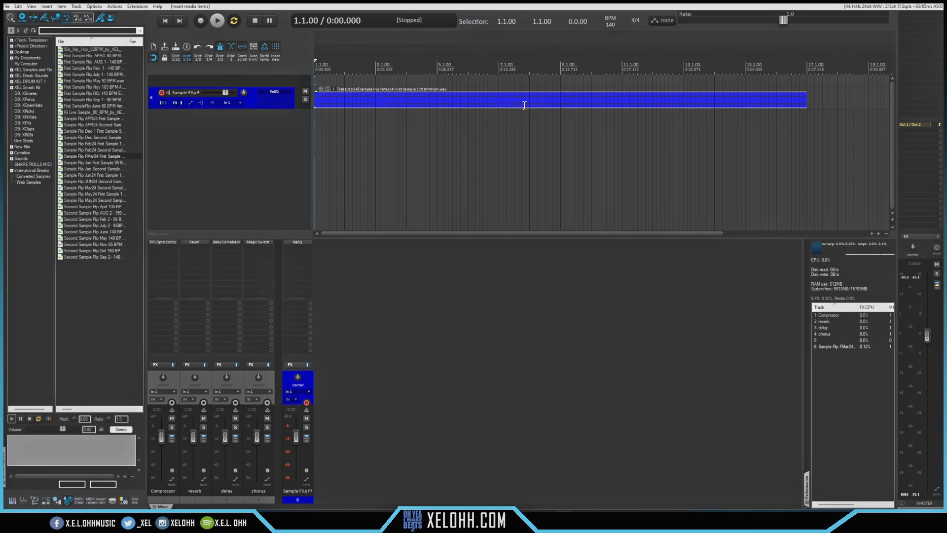
mouse_move(326, 206)
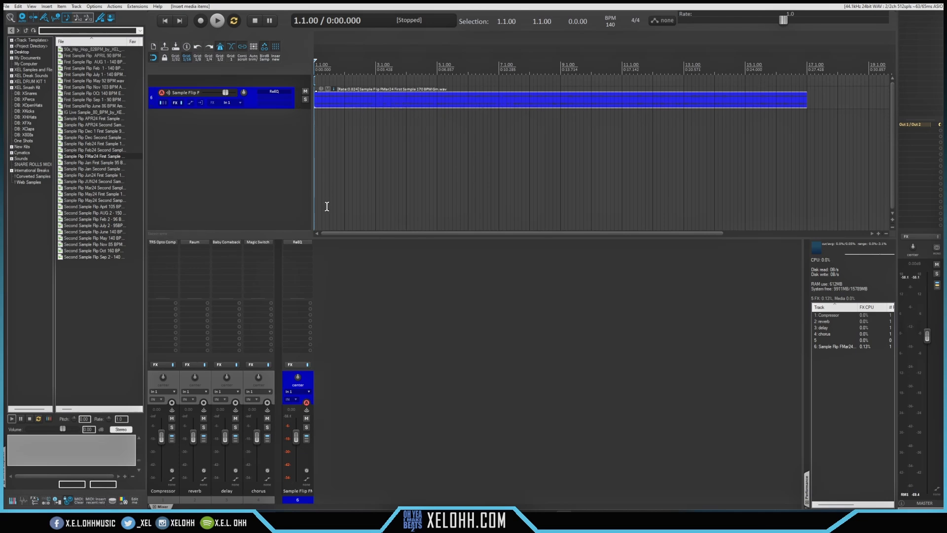
mouse_move(200, 426)
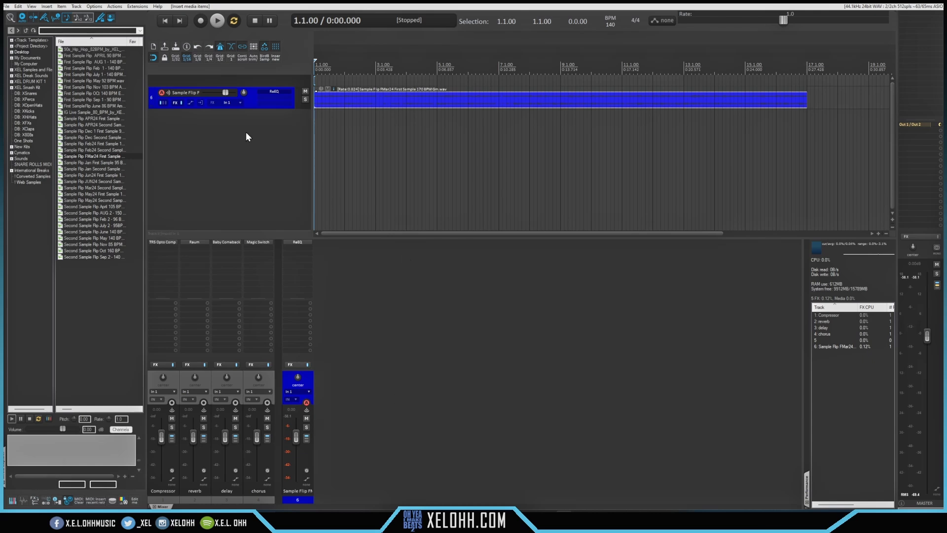
mouse_move(280, 175)
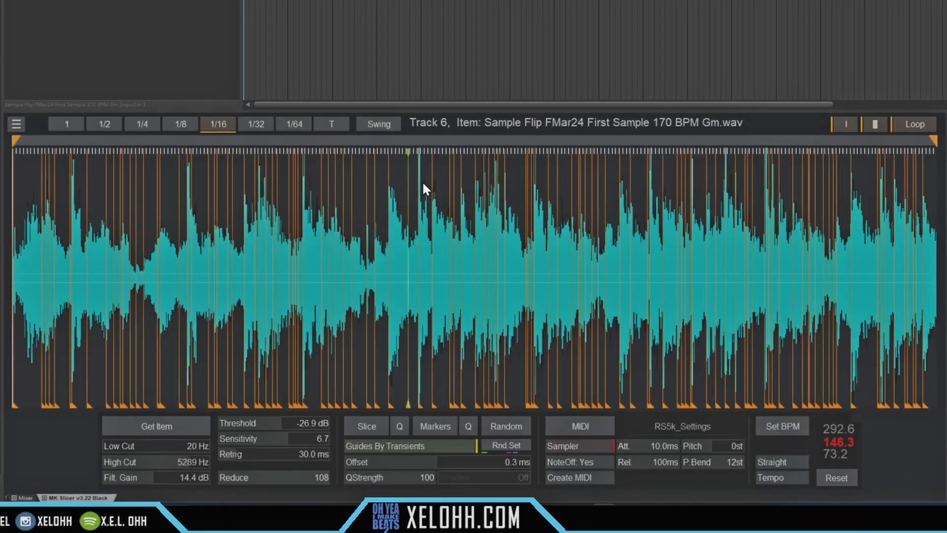
mouse_move(296, 326)
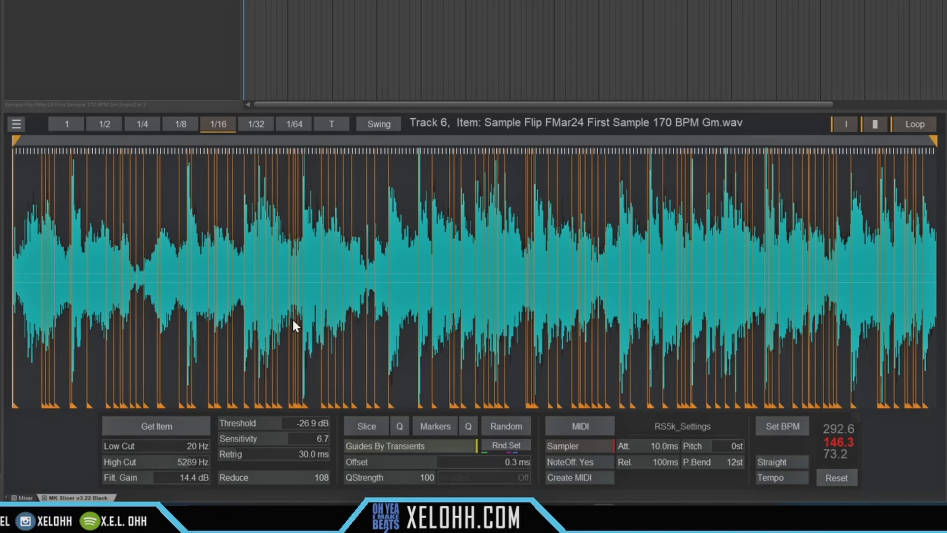
mouse_move(279, 483)
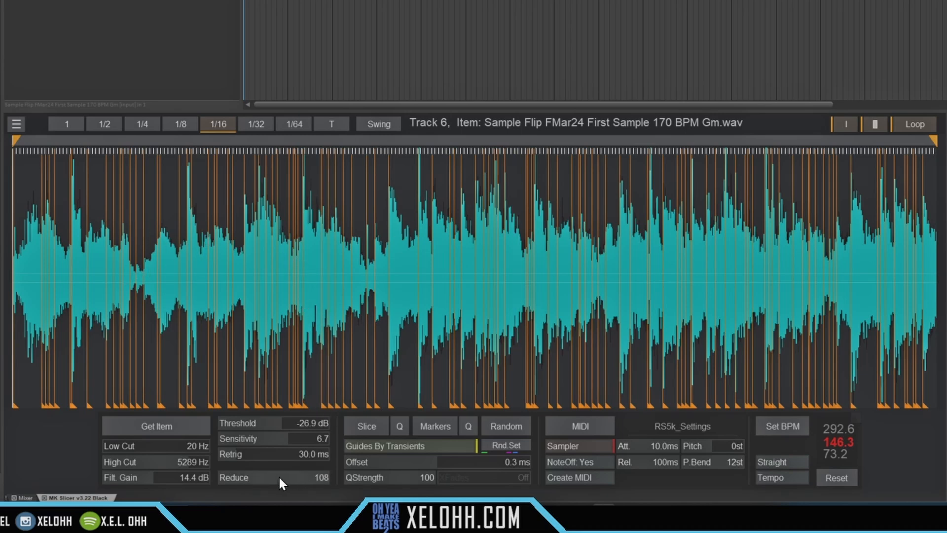
mouse_move(329, 484)
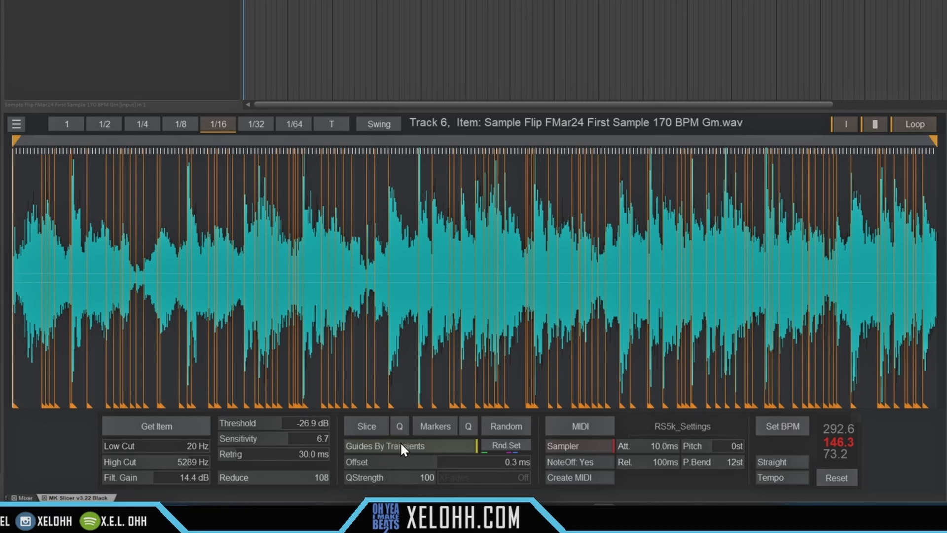
- Switch MK Slicer from Guides By Transients to Guides By Grid and slice the sample
click(404, 446)
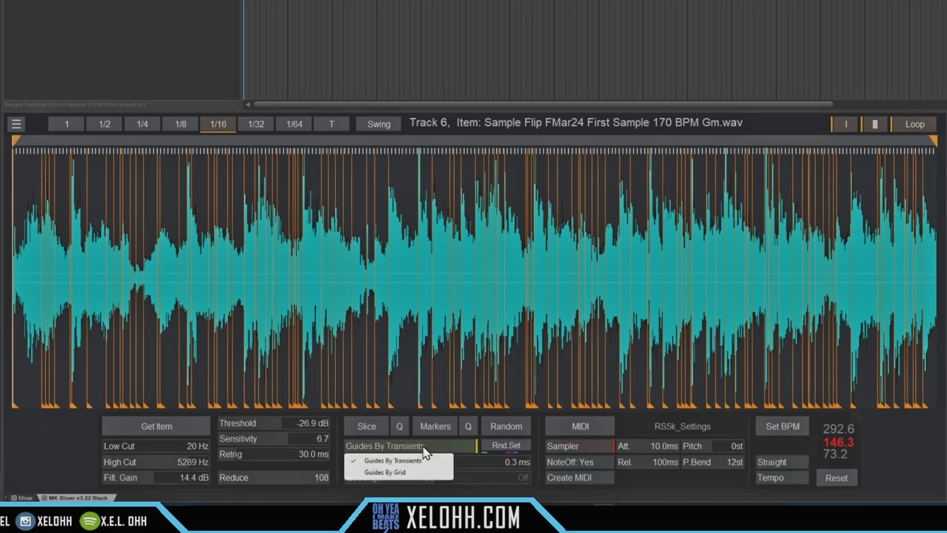
mouse_move(387, 472)
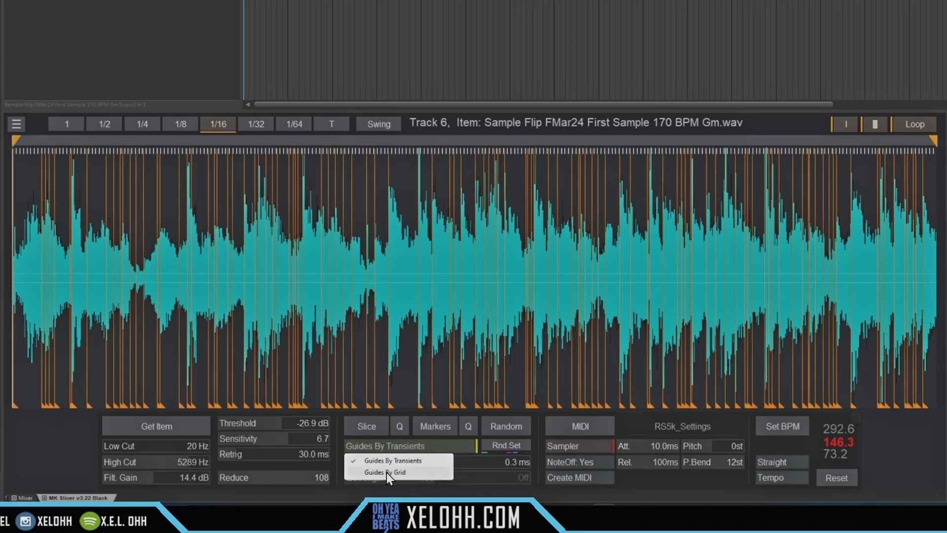
click(384, 471)
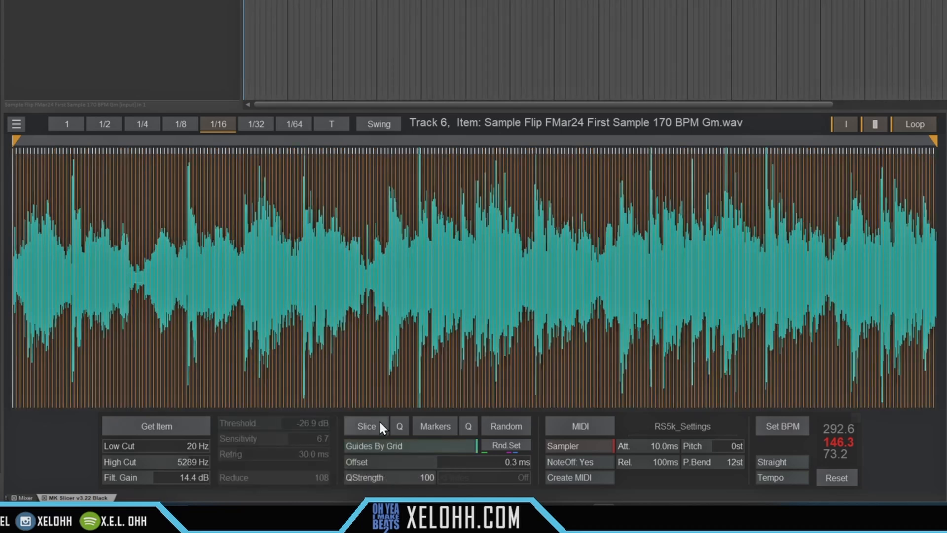
click(104, 124)
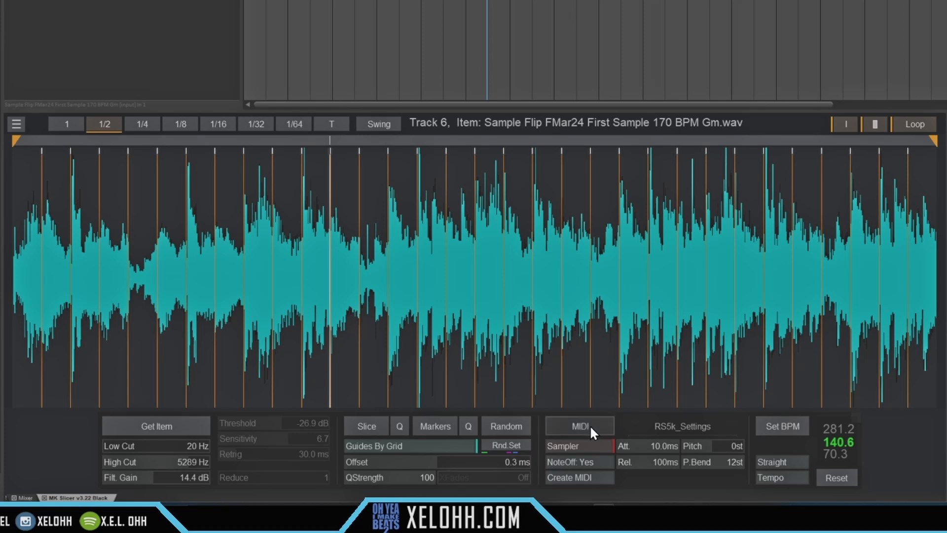
- Convert the 1/2-note slices into a 'Sliced item' MIDI track with one note per slice
click(578, 426)
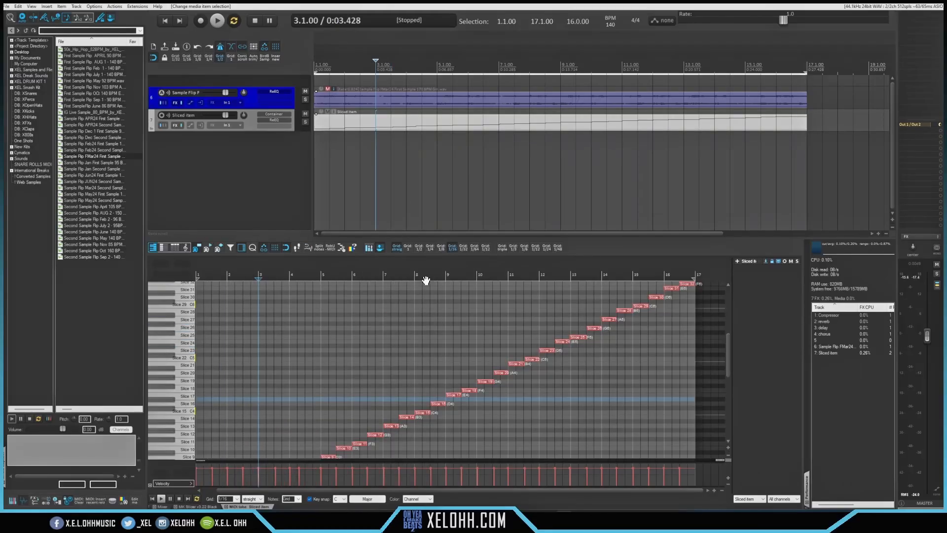
- Set the Sliced item track input to MIDI All, arm it, and audition slices
scroll(down, 3)
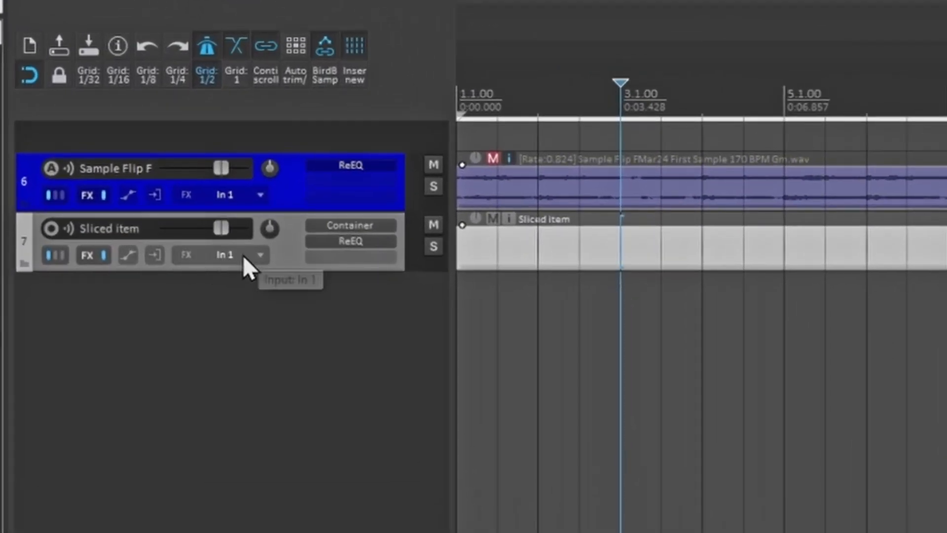
mouse_move(264, 270)
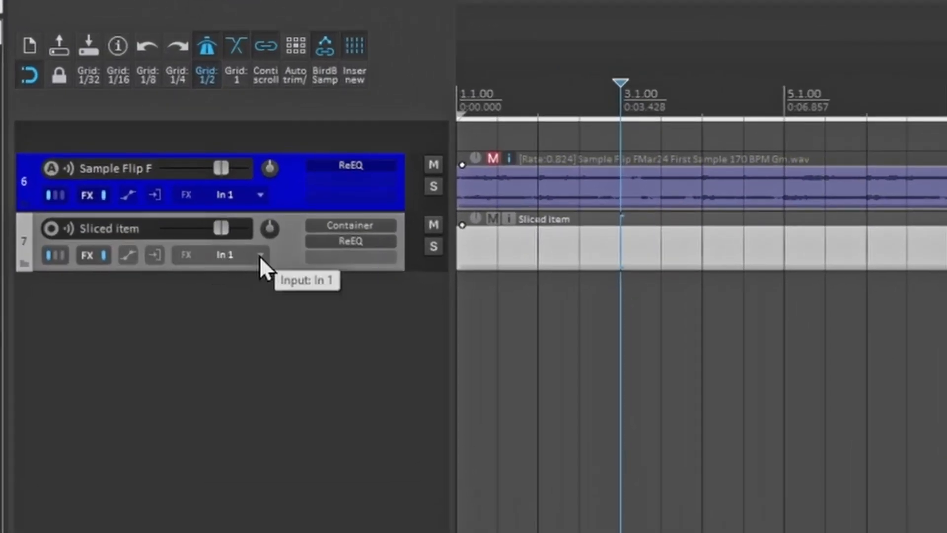
click(260, 254)
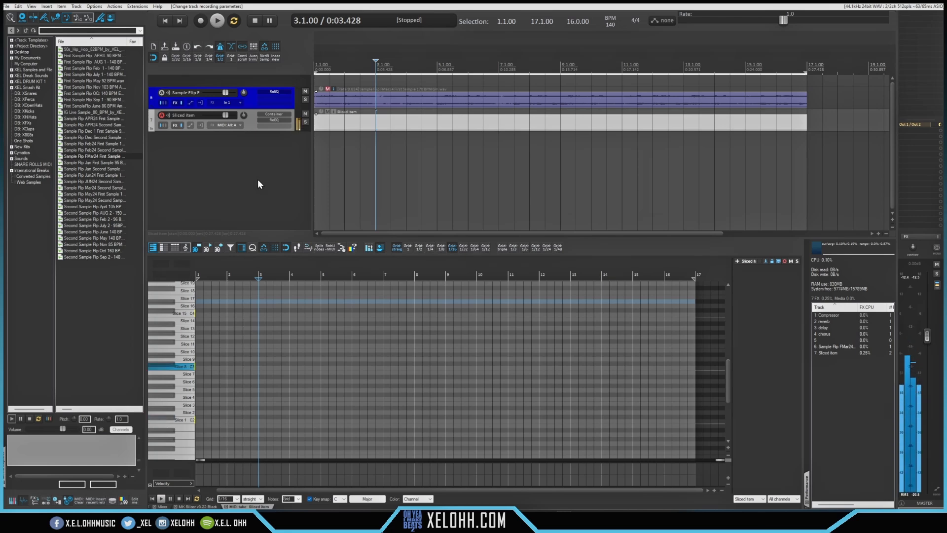
click(188, 382)
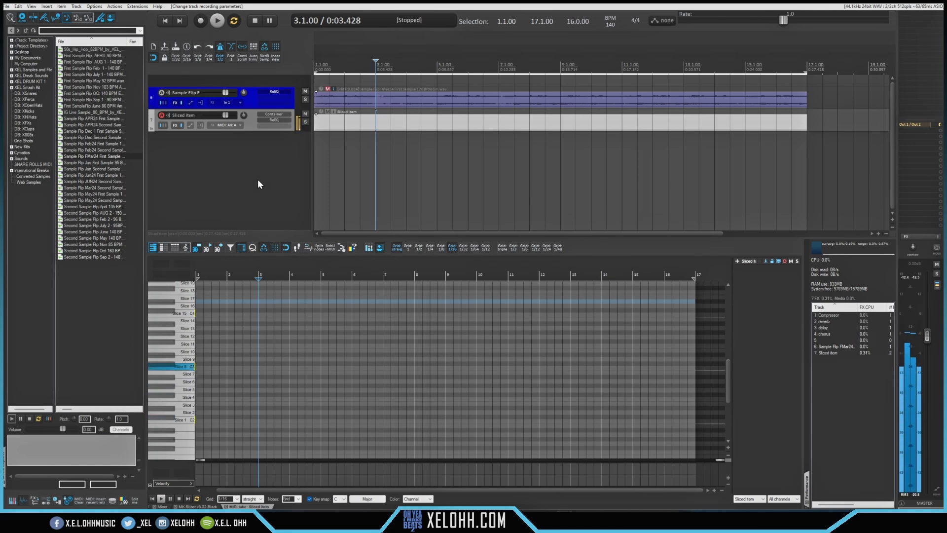
click(181, 359)
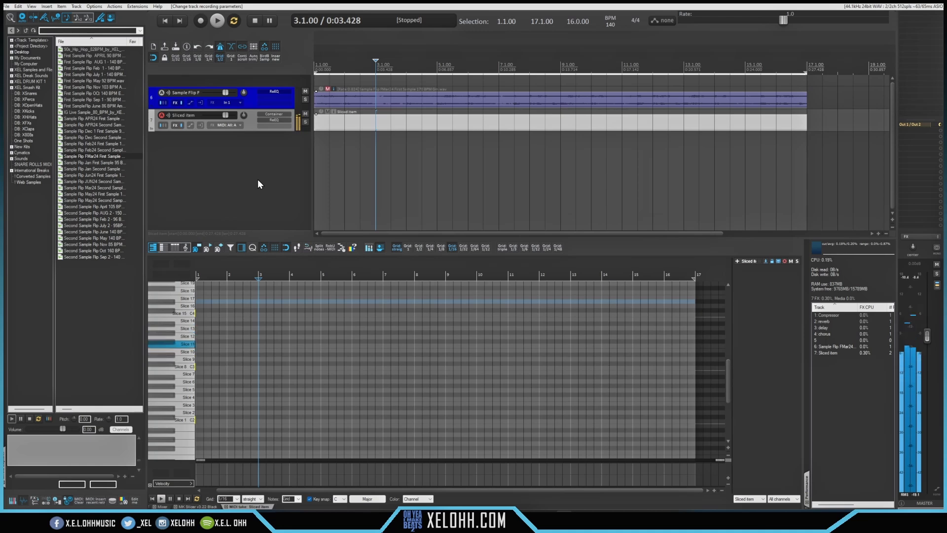
click(187, 358)
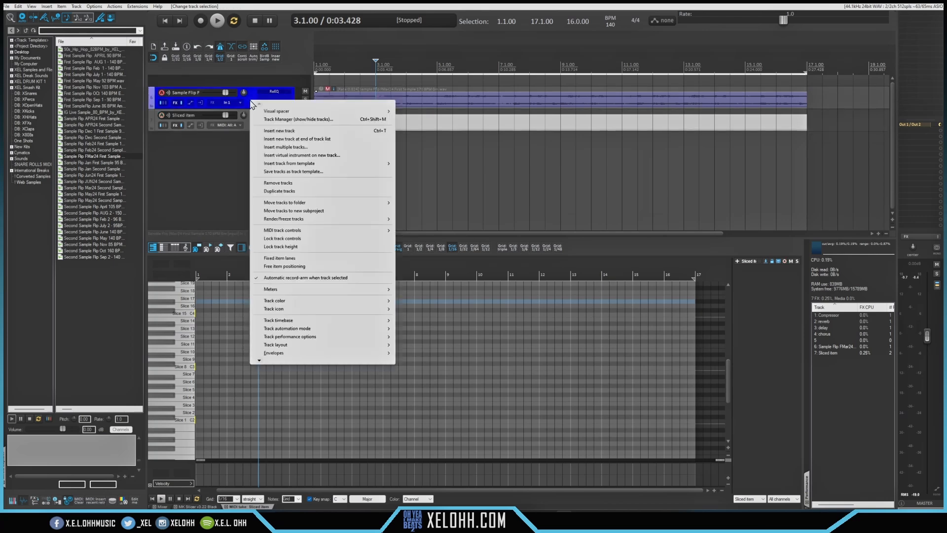
mouse_move(304, 125)
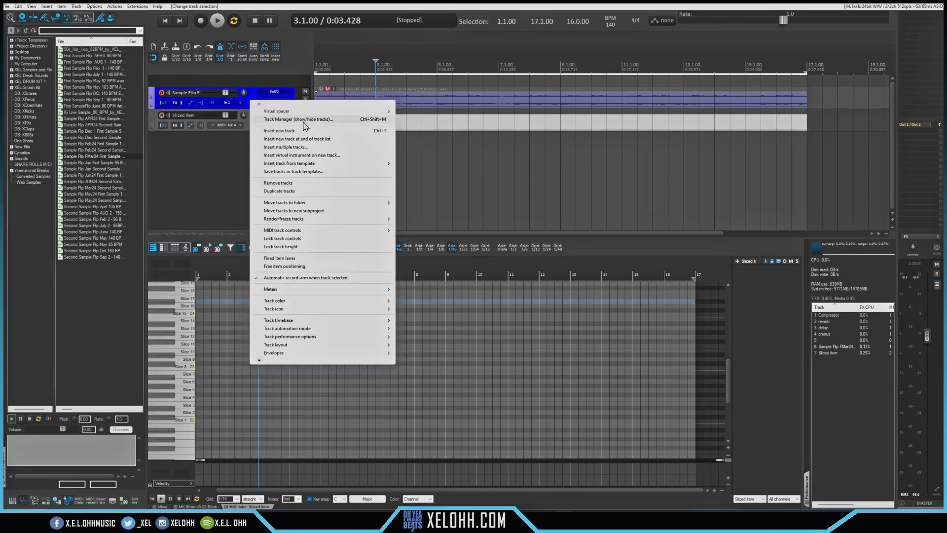
- Untick TCP/MCP for the Sample Flip track in Track Manager, then close it
click(299, 119)
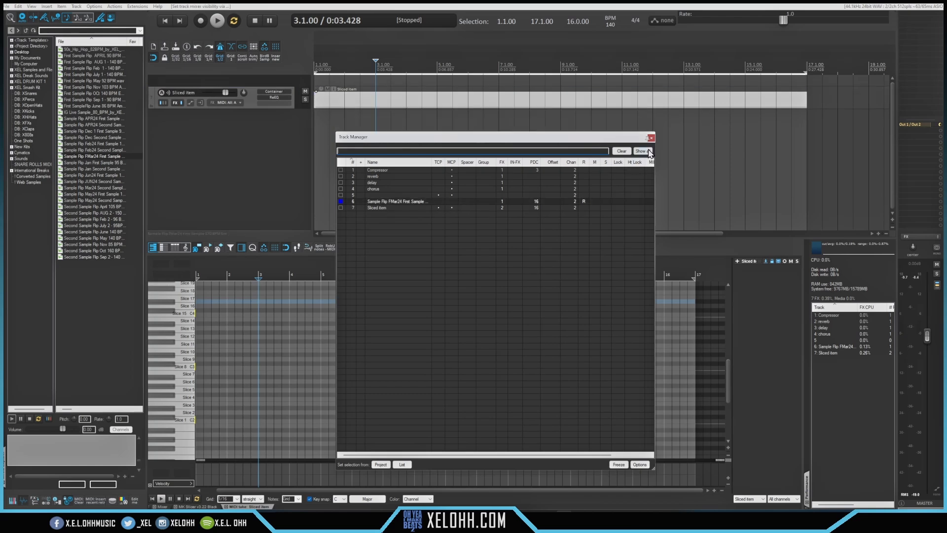
click(651, 138)
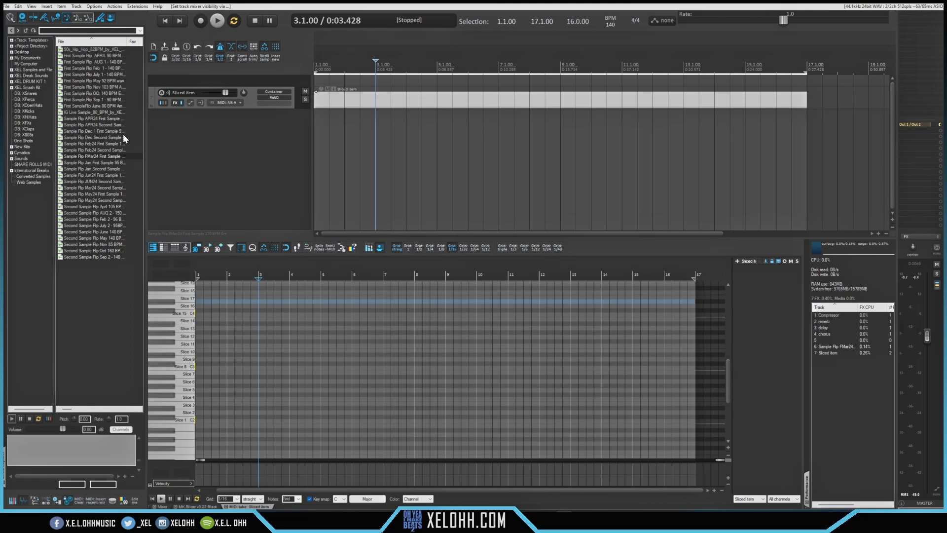
mouse_move(284, 165)
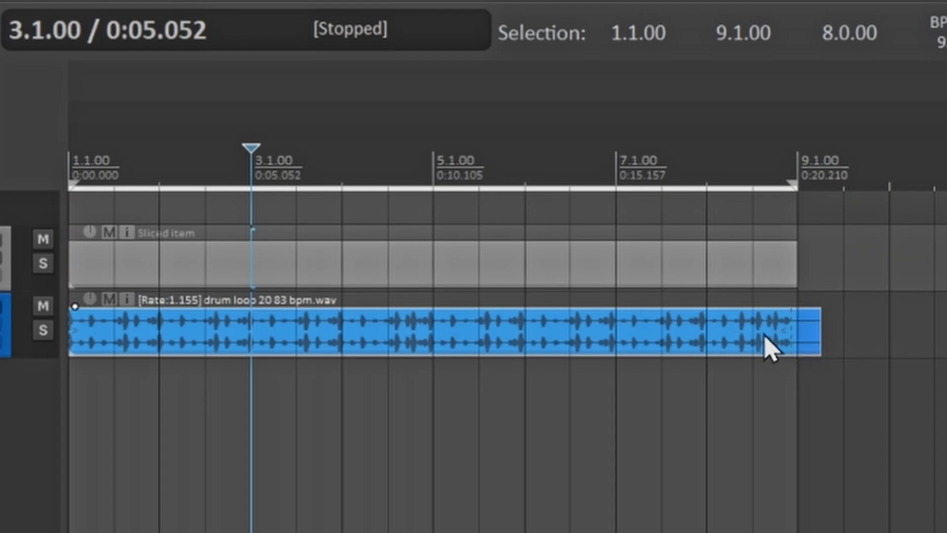
mouse_move(797, 162)
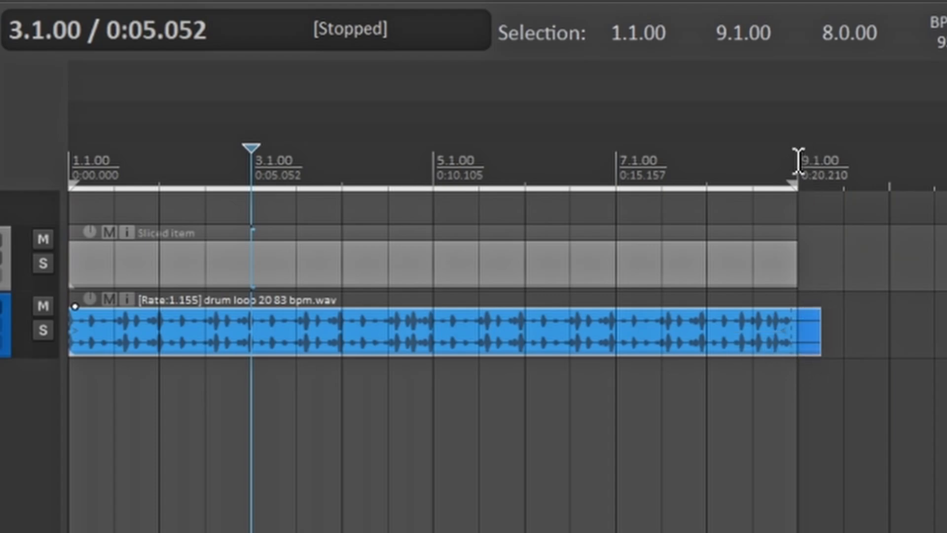
- Place the edit cursor at bar 9.1 to mark the drum loop's end point
click(797, 160)
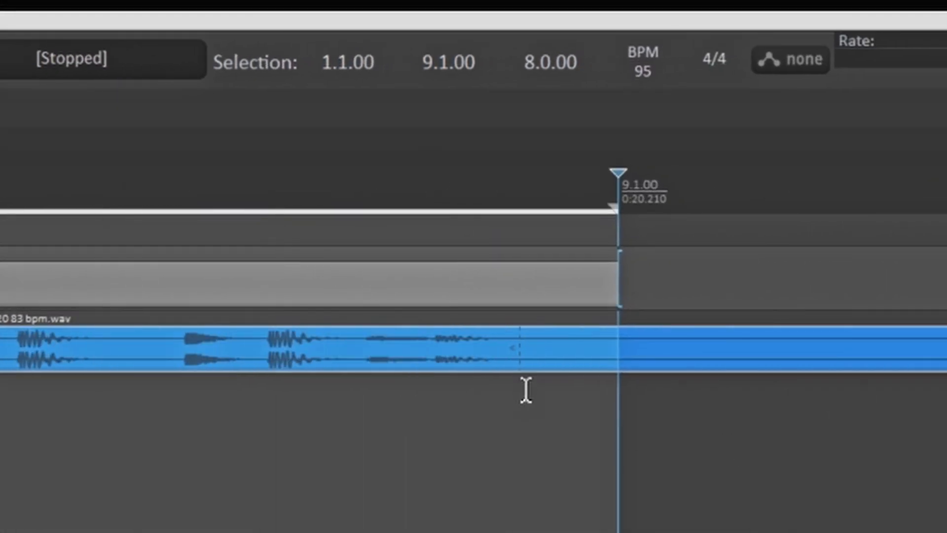
mouse_move(525, 369)
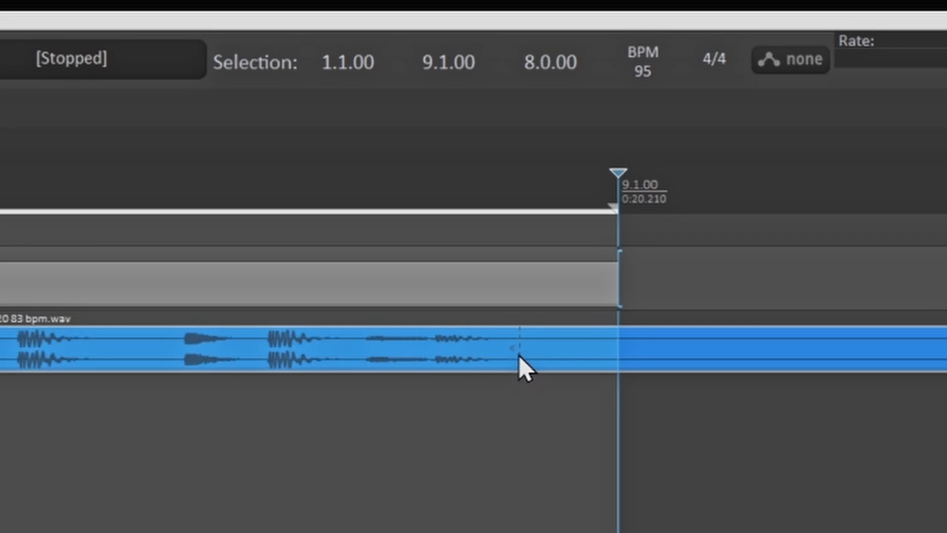
mouse_move(531, 368)
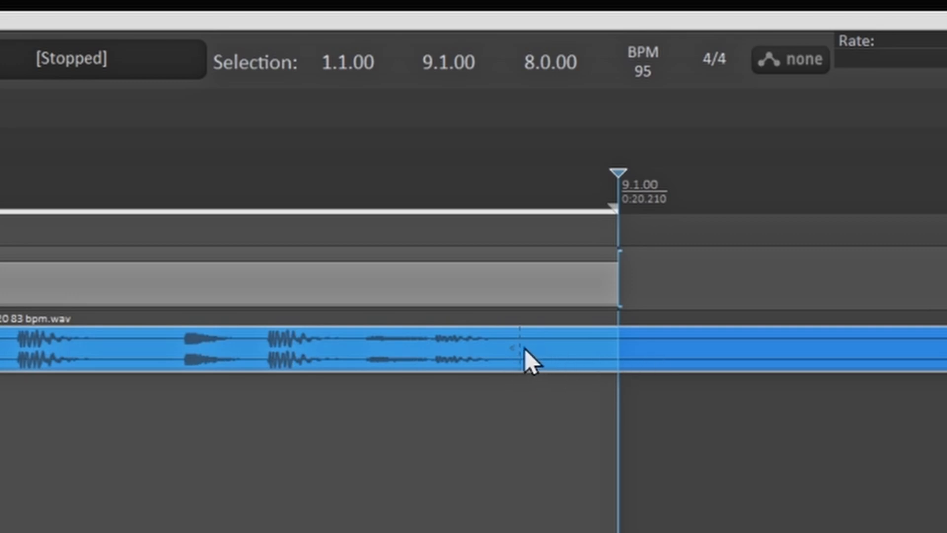
mouse_move(589, 369)
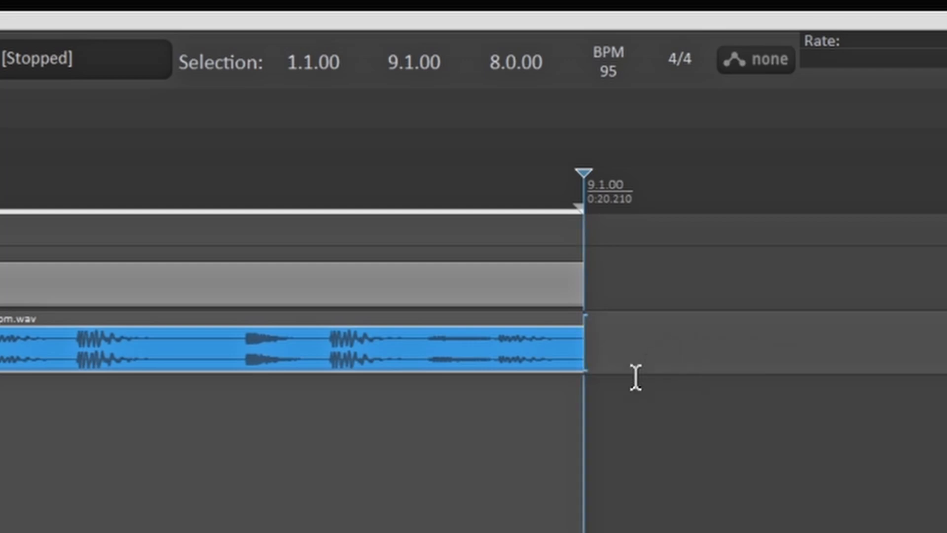
mouse_move(515, 401)
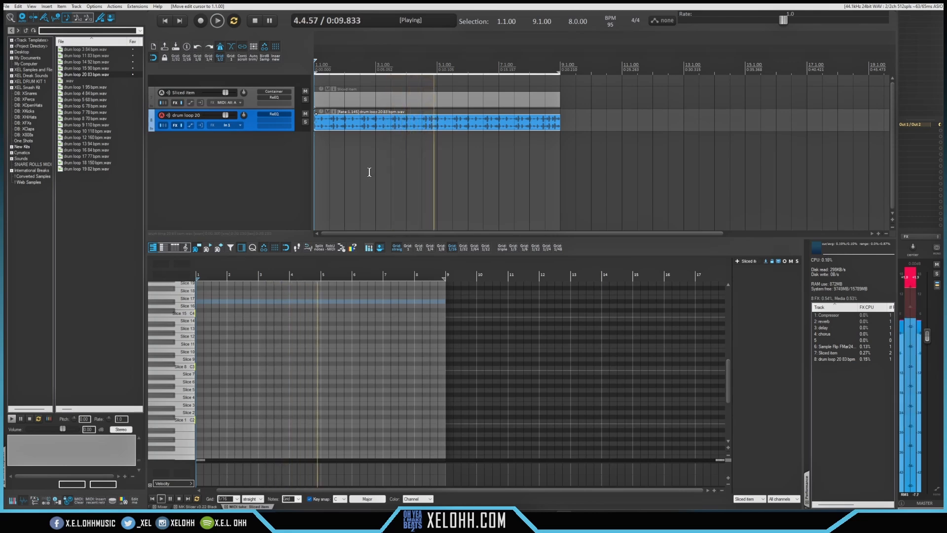
- Draw Slice notes across bars 1–8, adding Slice 8 and Slice 7 as a bar-8 fill
click(263, 20)
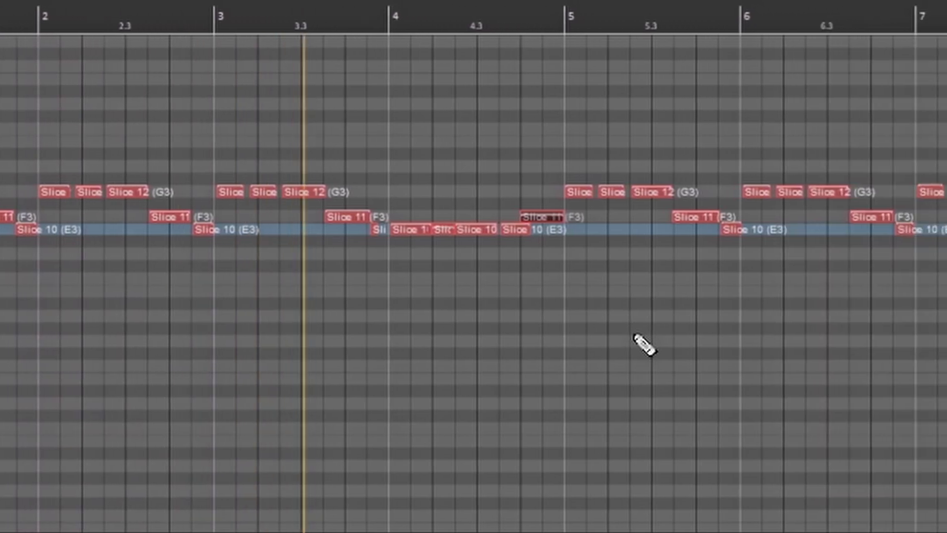
scroll(right, 3)
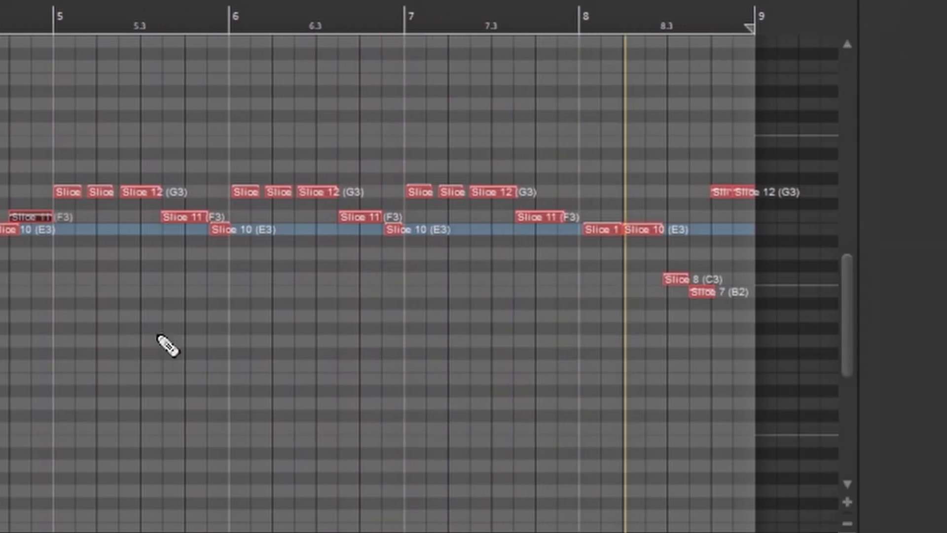
scroll(right, 3)
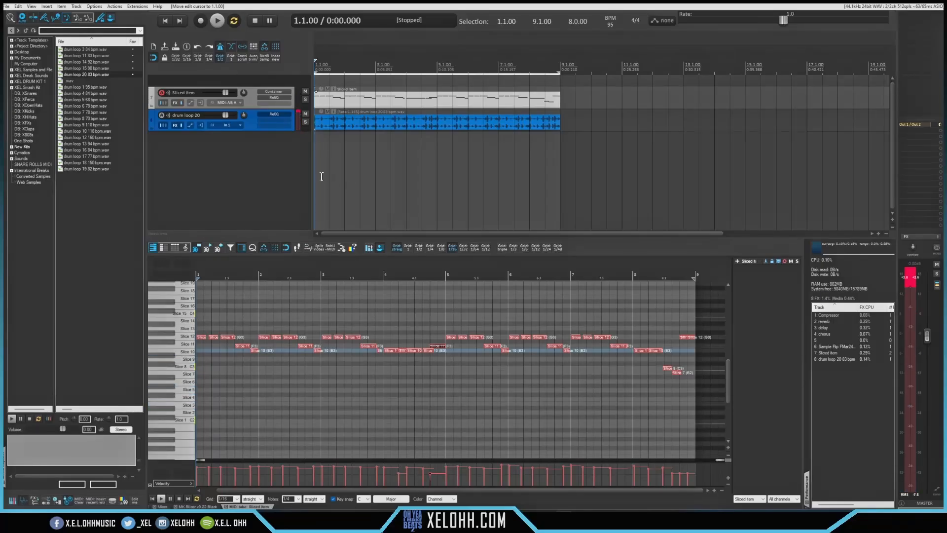
mouse_move(258, 205)
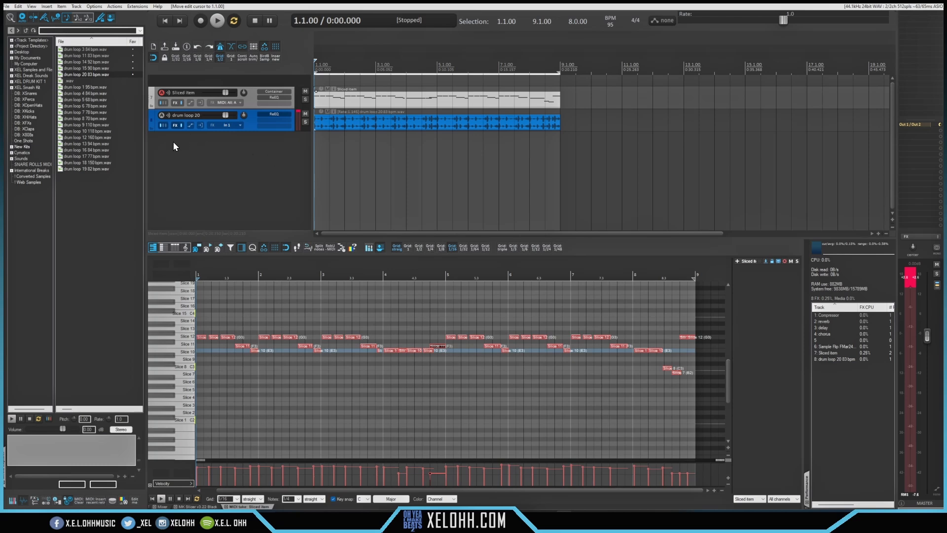
mouse_move(243, 173)
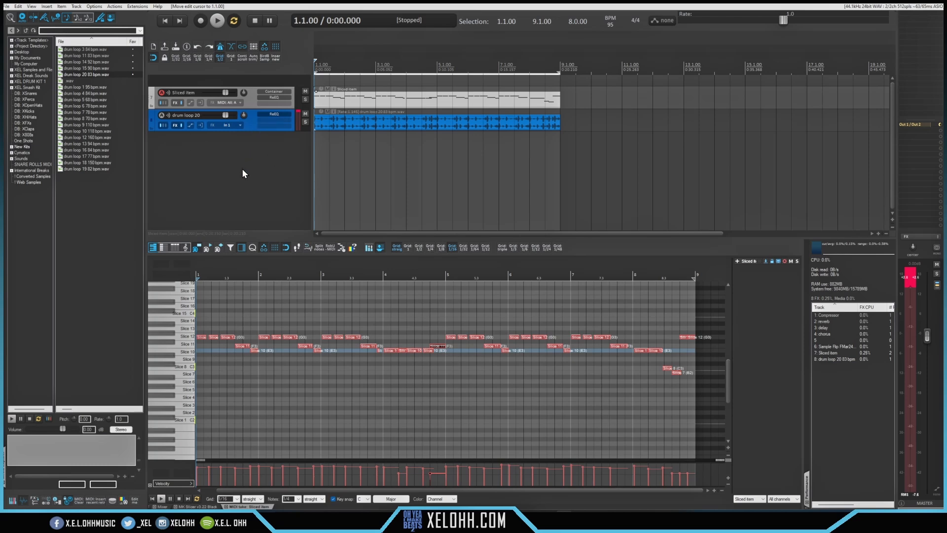
mouse_move(241, 159)
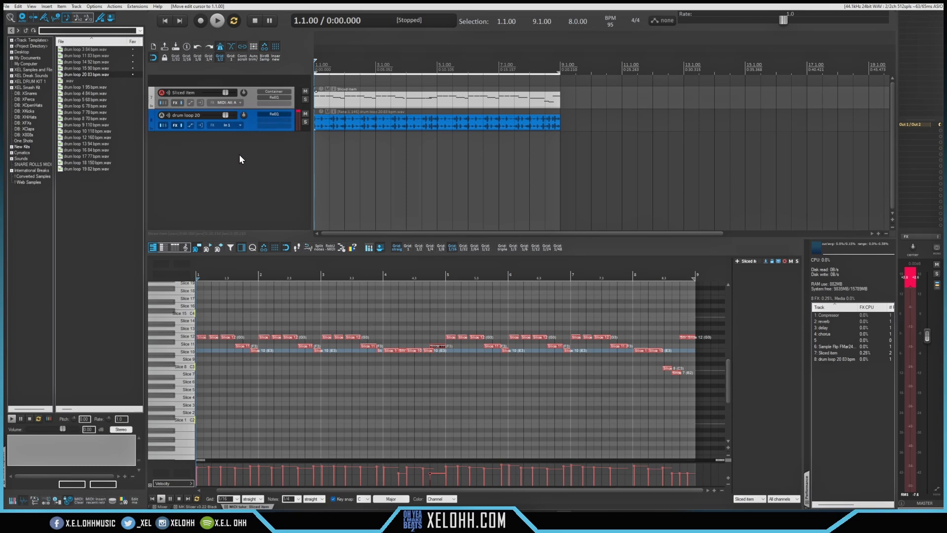
mouse_move(162, 107)
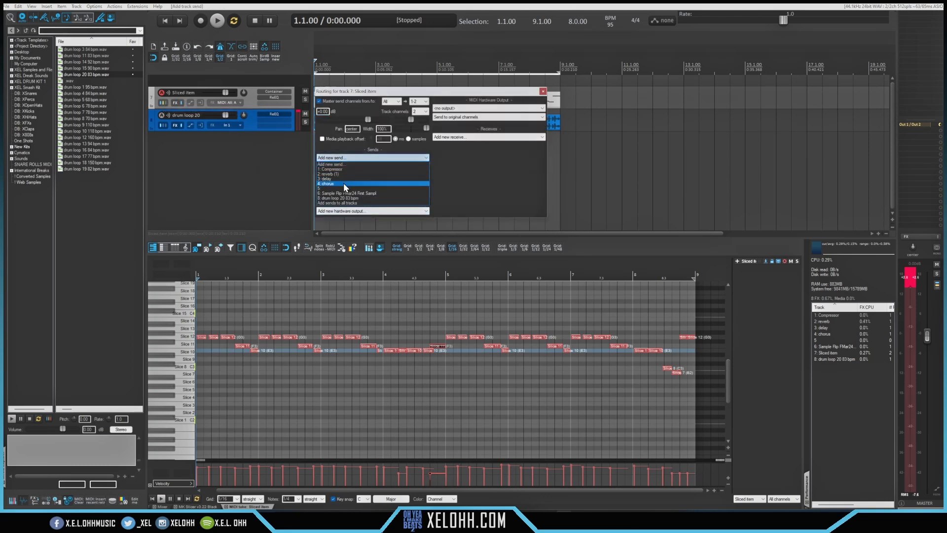
- Add the chorus send, set the reverb, delay and chorus send levels, and close routing
click(343, 197)
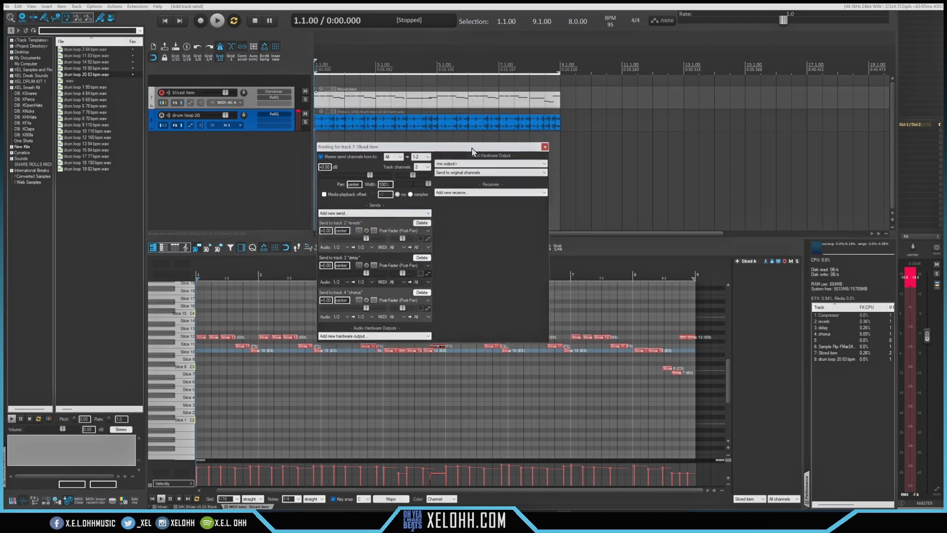
click(215, 20)
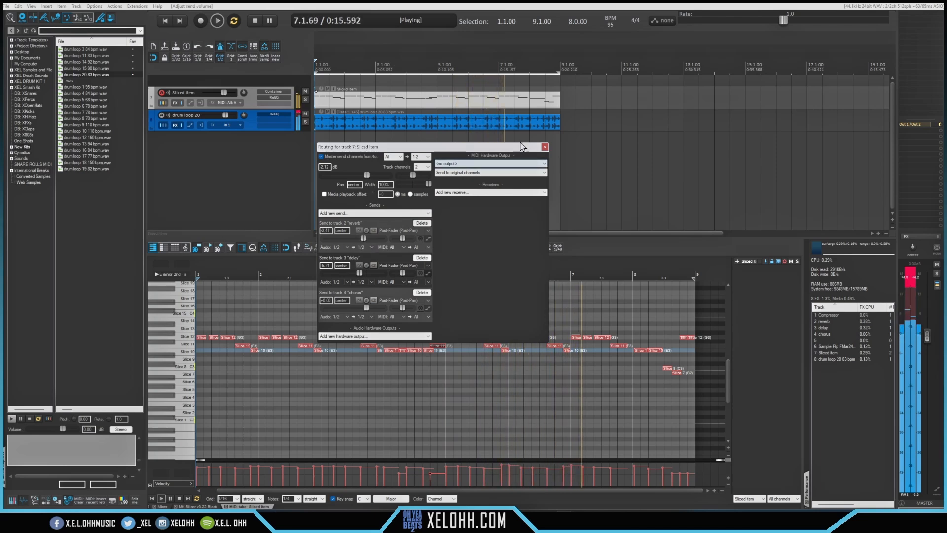
click(544, 146)
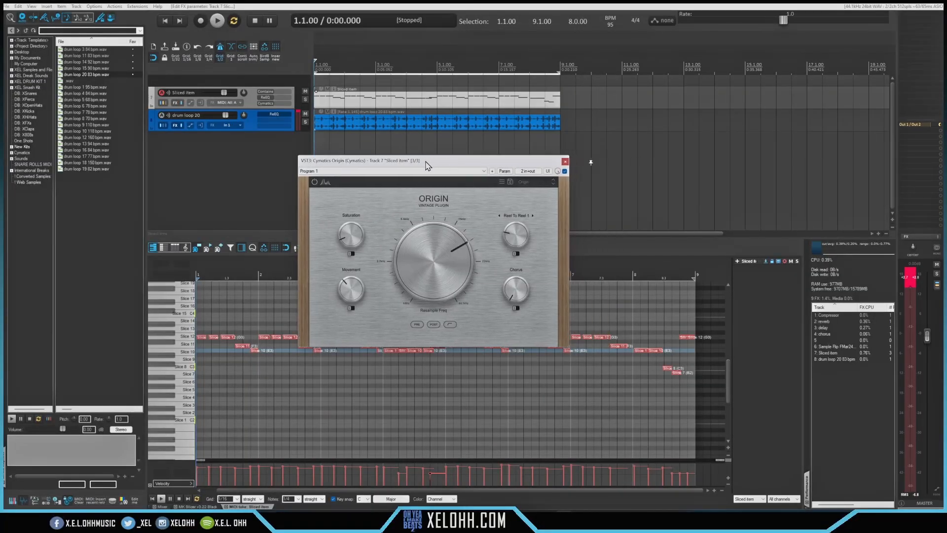
- Try Cymatics Origin factory presets, settle on a vinyl-style one, and close its window
click(217, 20)
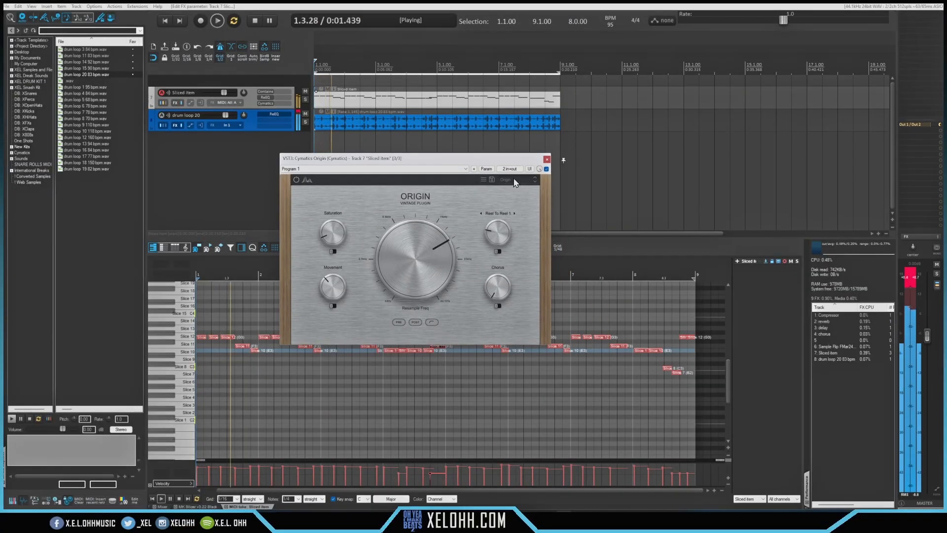
click(517, 180)
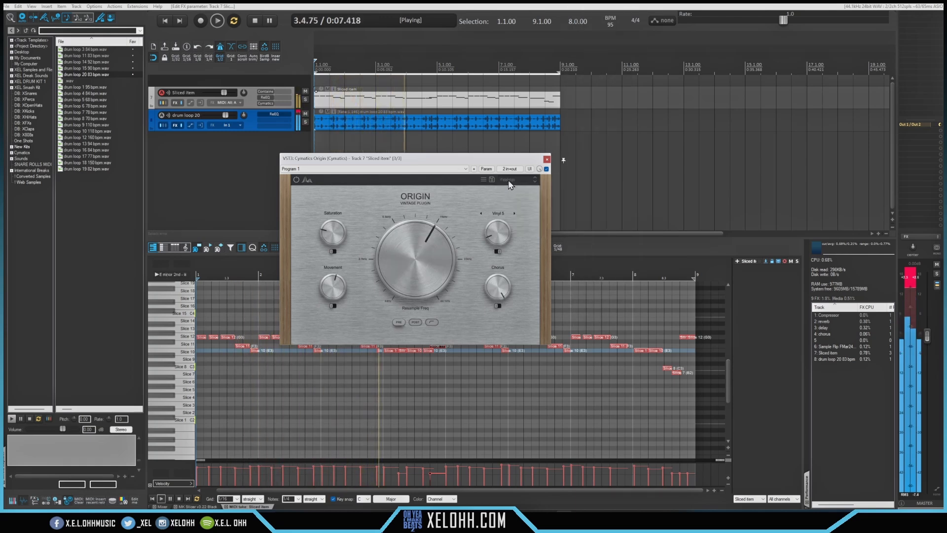
click(516, 179)
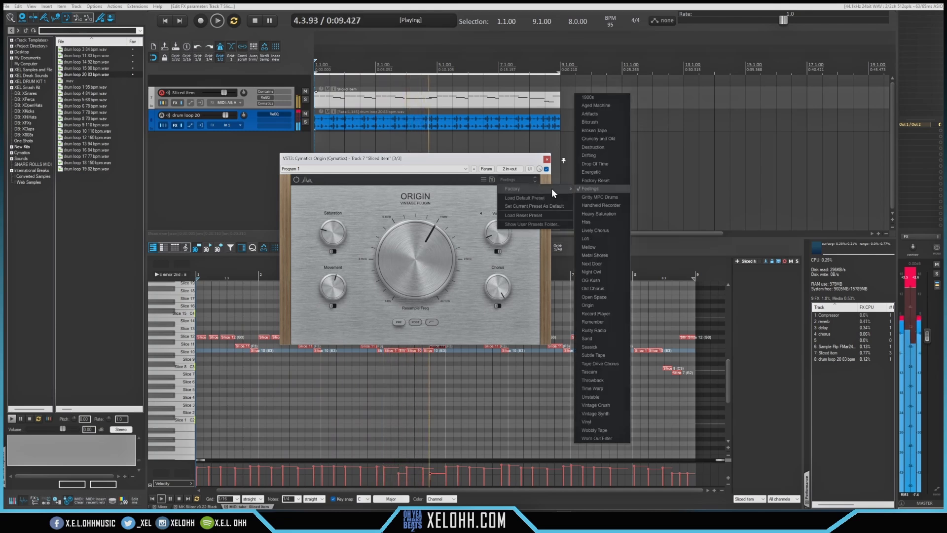
click(601, 139)
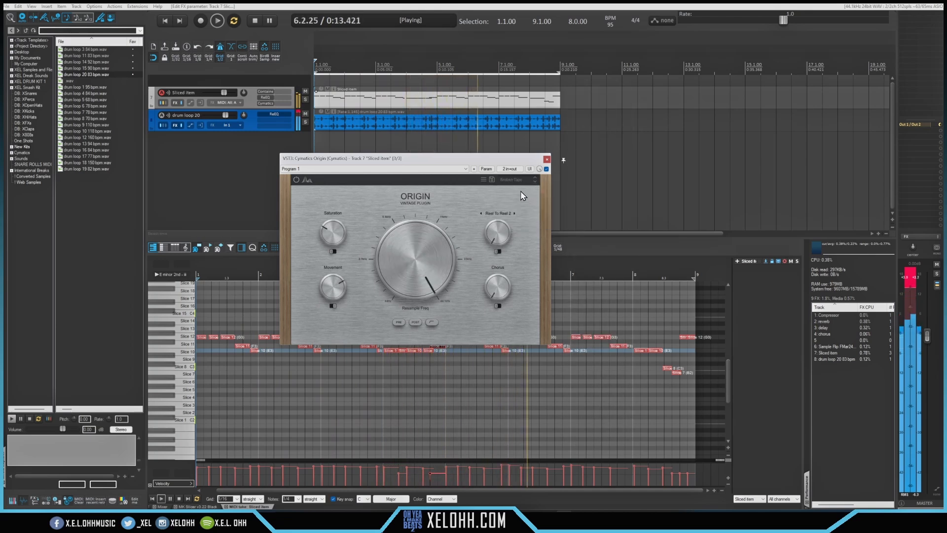
click(517, 179)
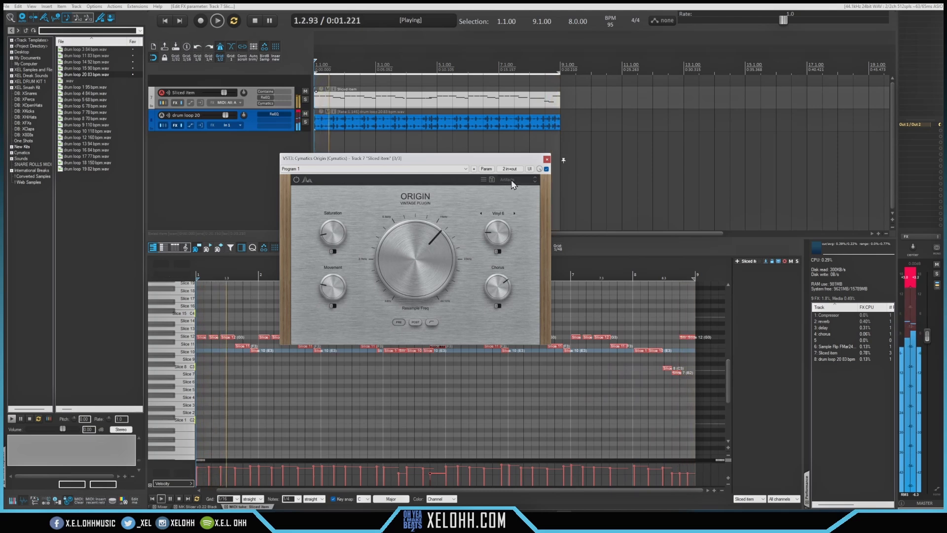
click(517, 180)
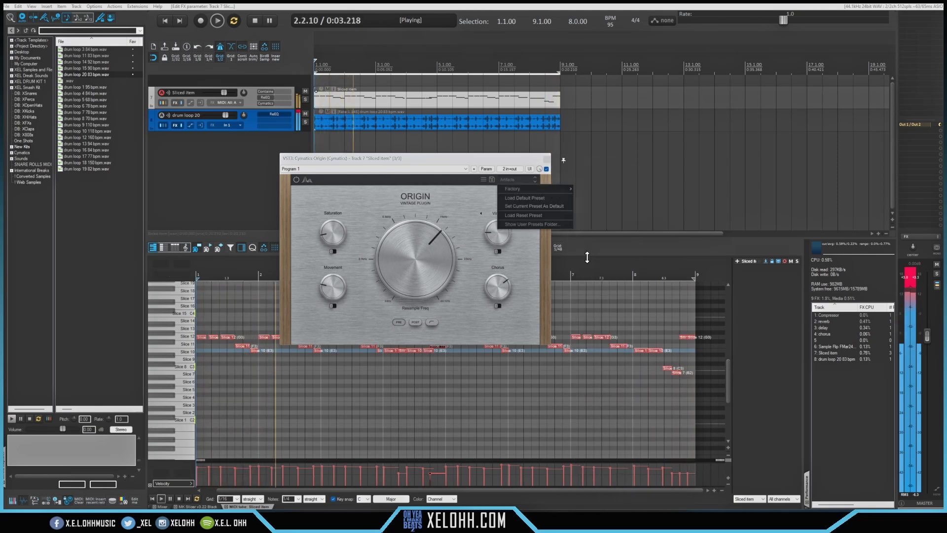
click(512, 189)
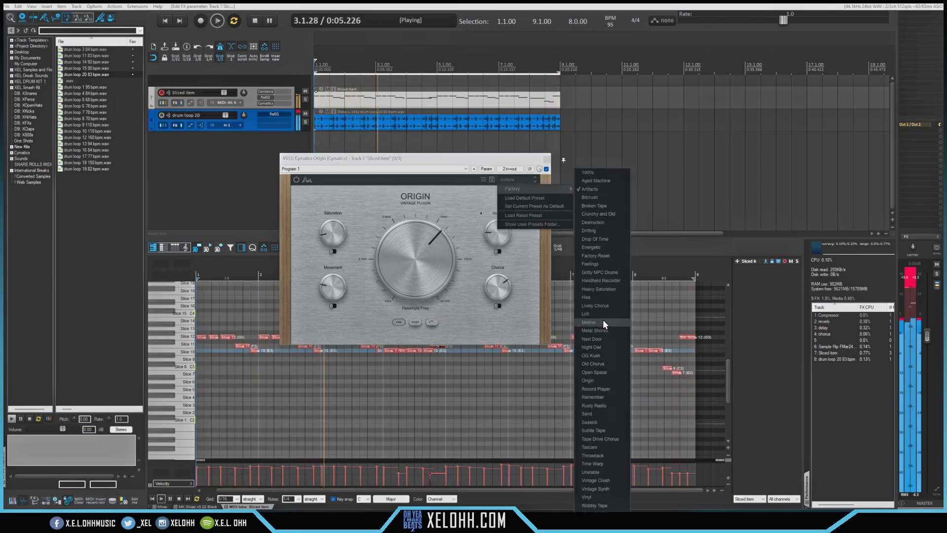
mouse_move(617, 388)
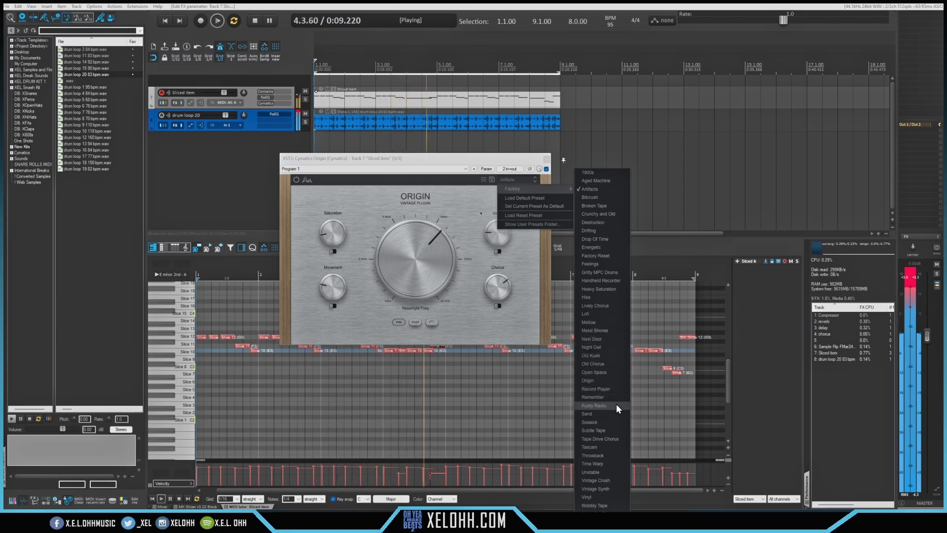
mouse_move(616, 415)
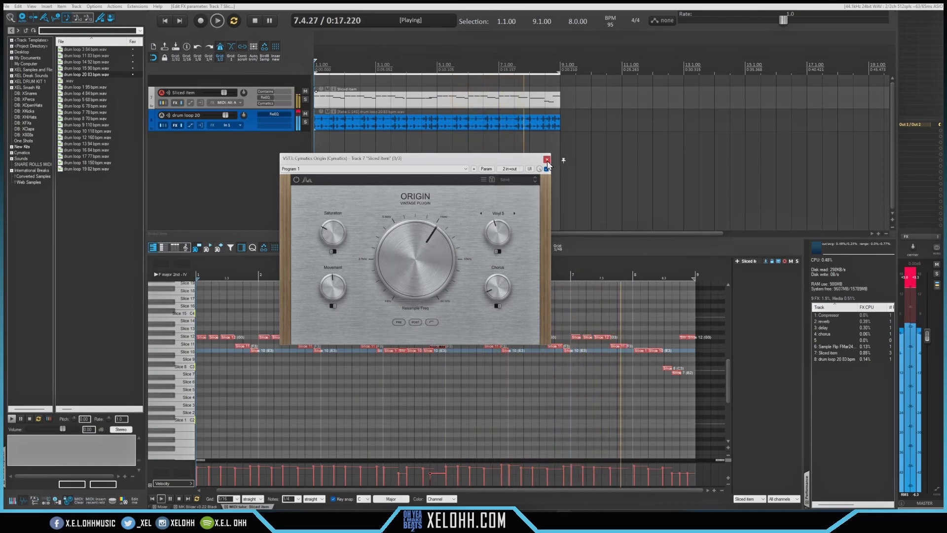
click(546, 159)
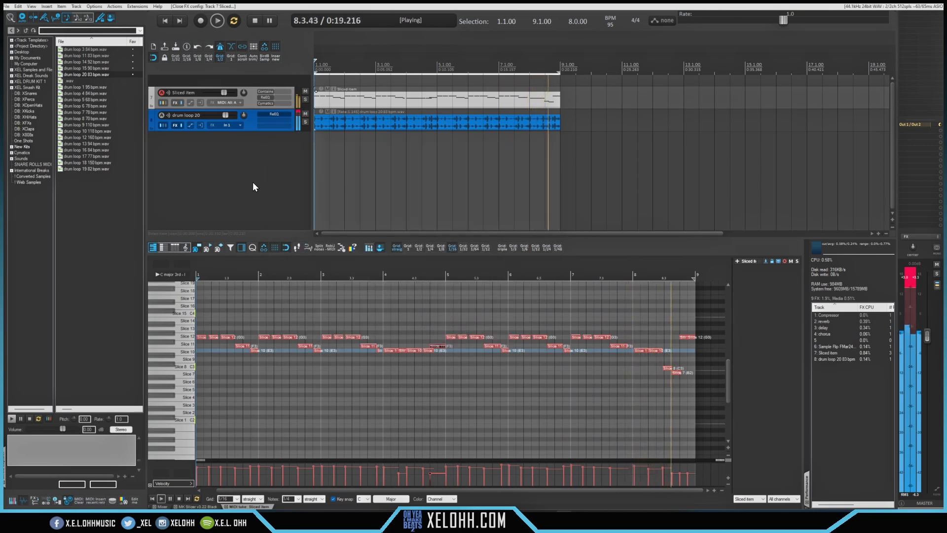
click(254, 20)
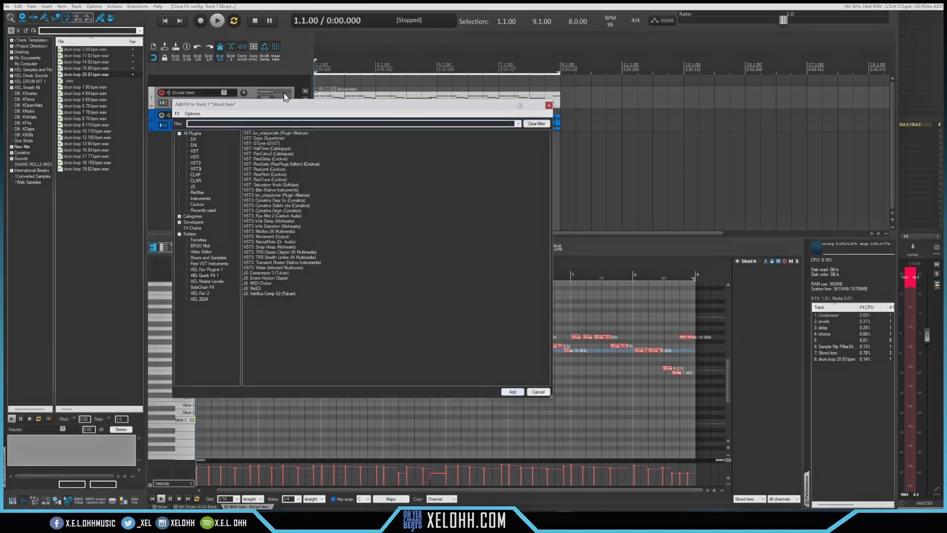
mouse_move(266, 169)
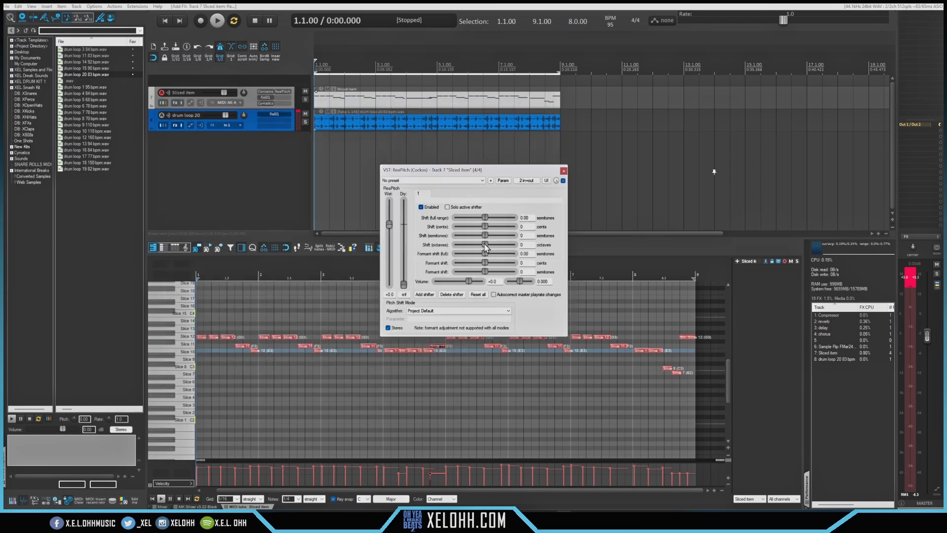
- Insert ReaPitch on the Sliced item track with a +3 semitone shift, then close it
click(218, 19)
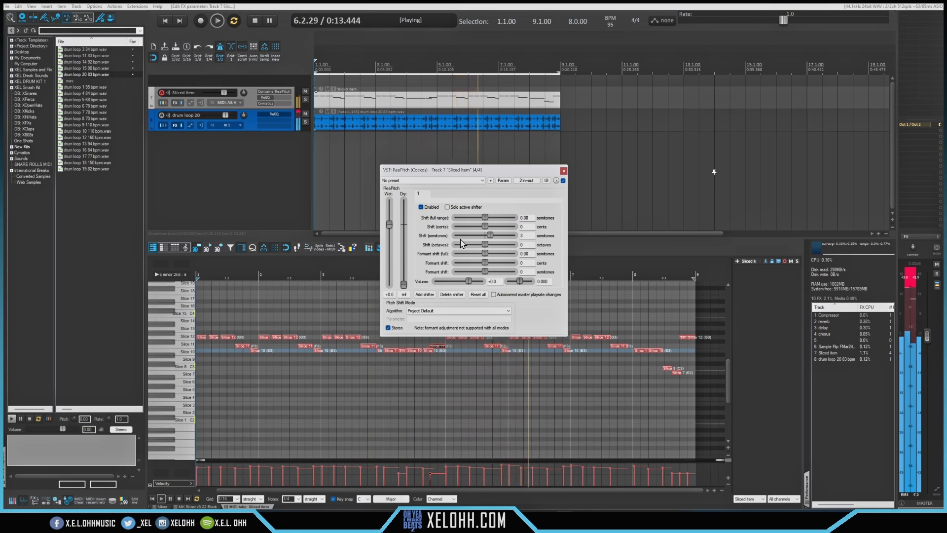
mouse_move(466, 276)
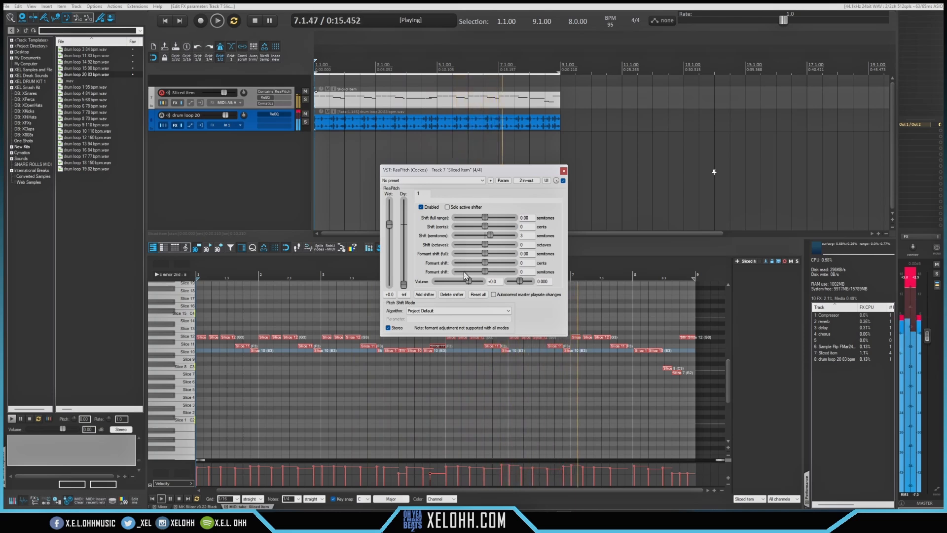
mouse_move(428, 255)
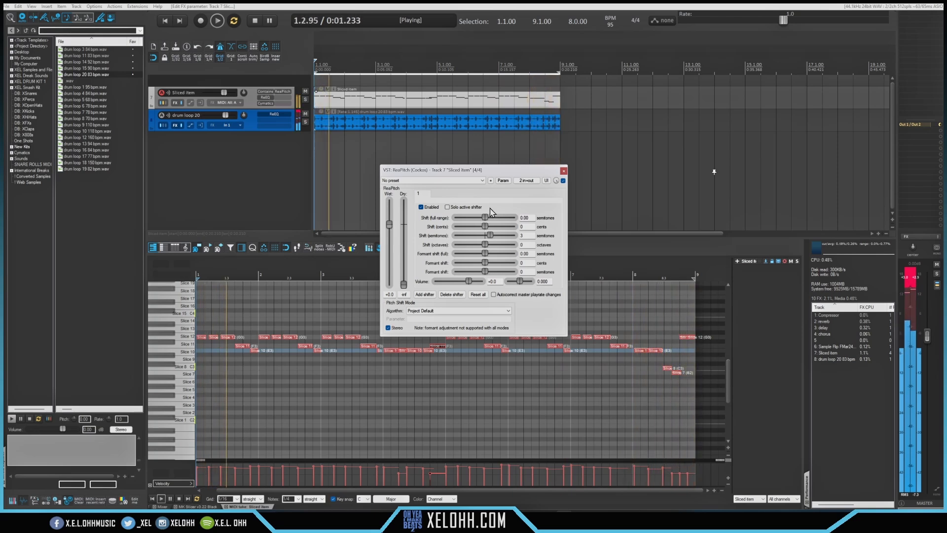
click(251, 19)
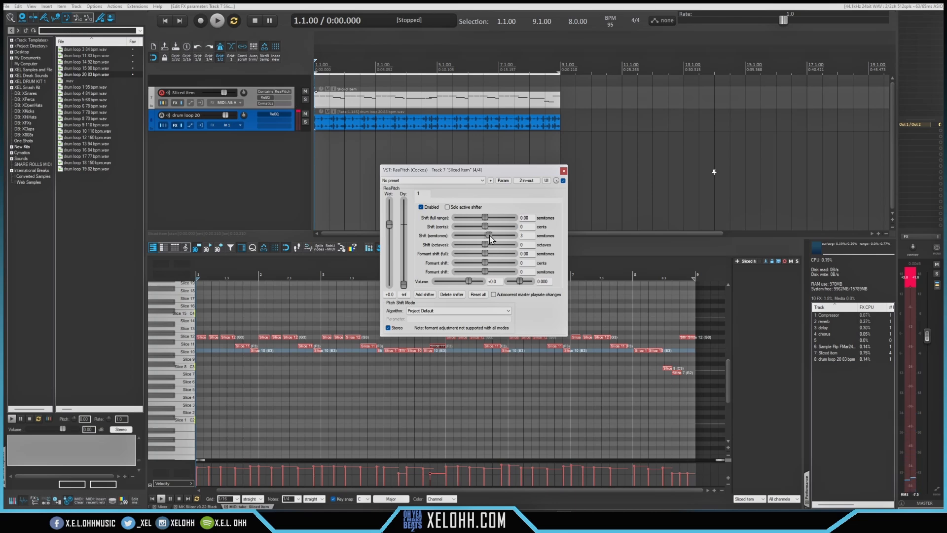
click(217, 20)
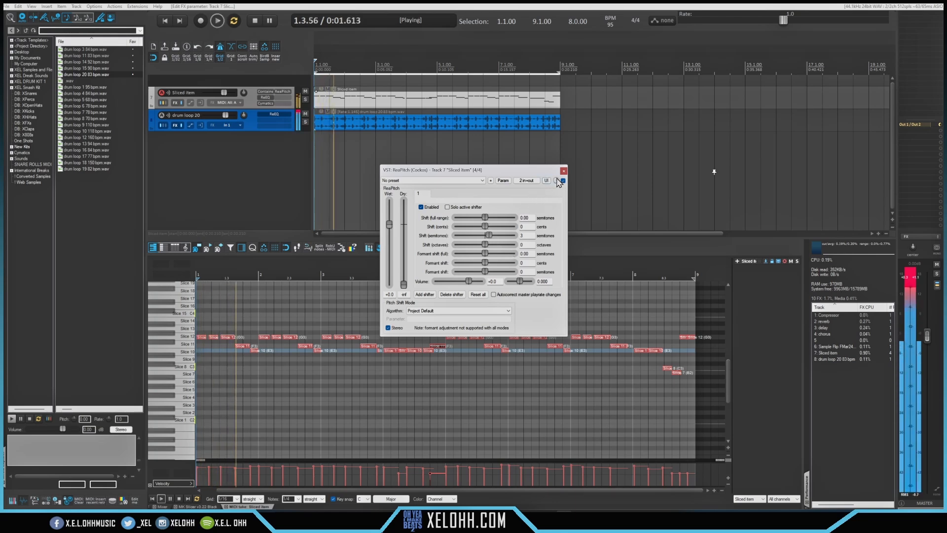
mouse_move(562, 181)
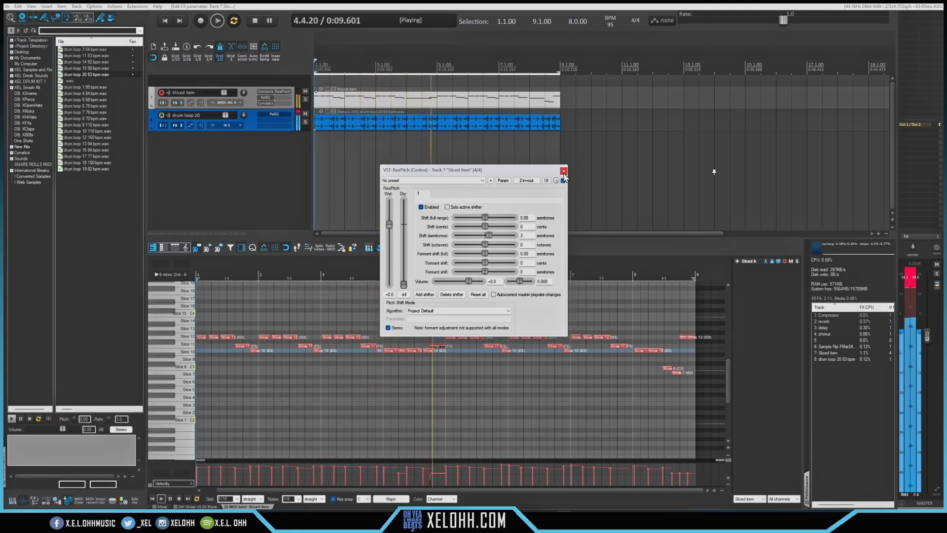
click(563, 170)
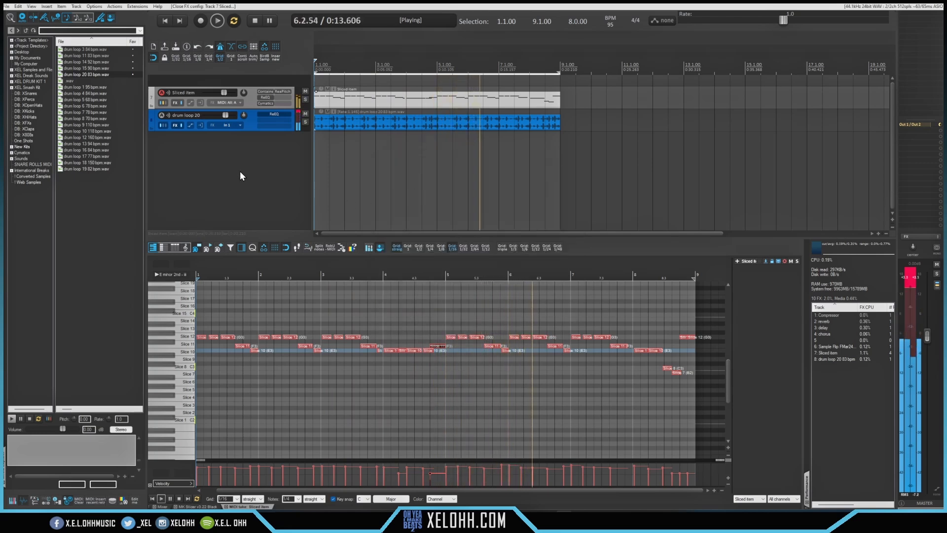
- Insert a new track with the VST3 Arcade (Output) instrument from the XEL 2024 folder
click(269, 20)
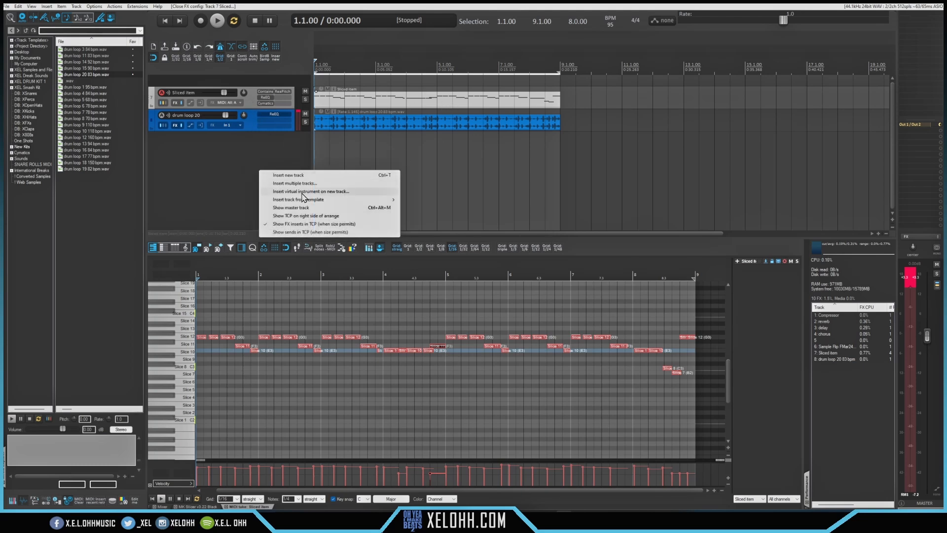
click(312, 190)
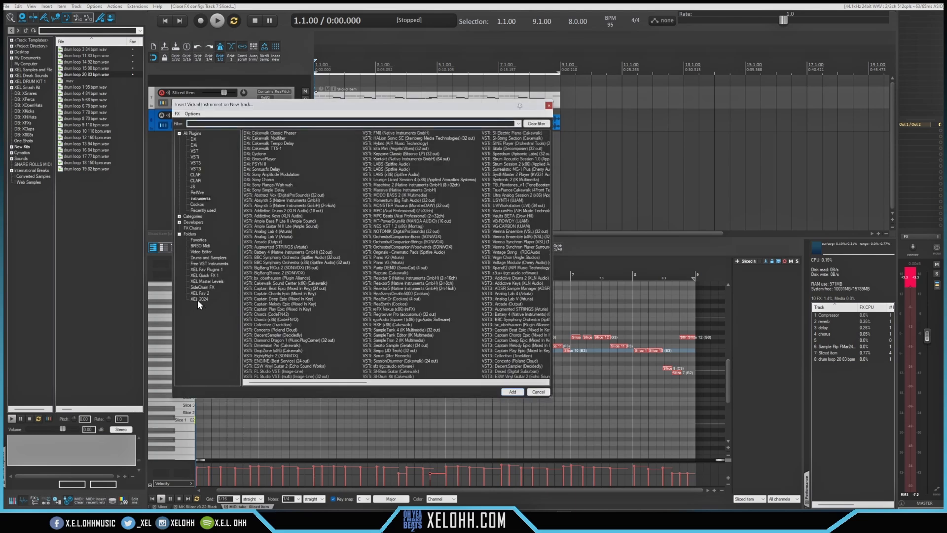
click(199, 299)
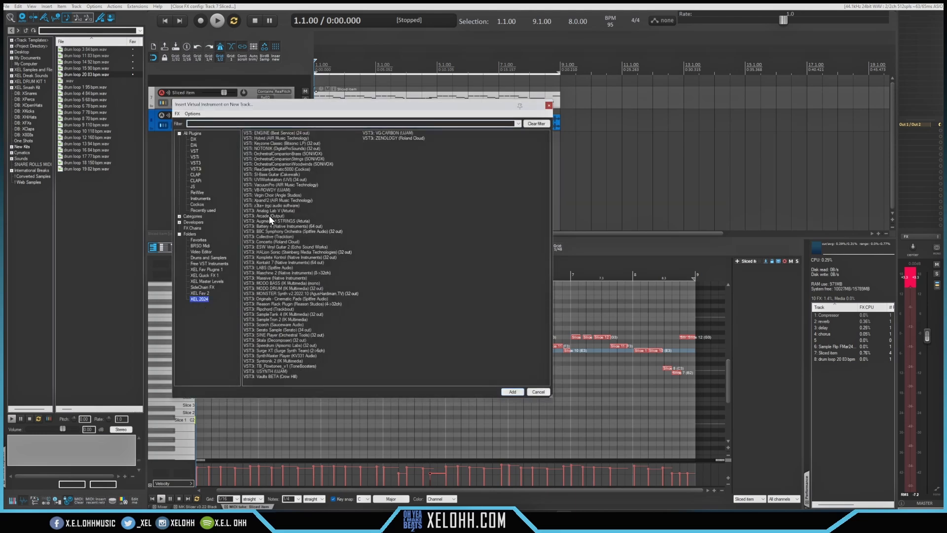
click(267, 215)
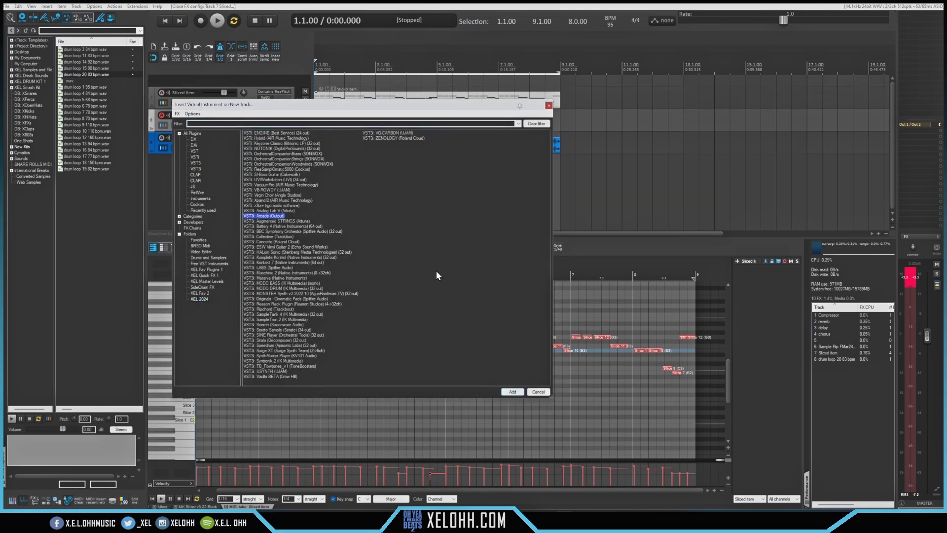
click(512, 391)
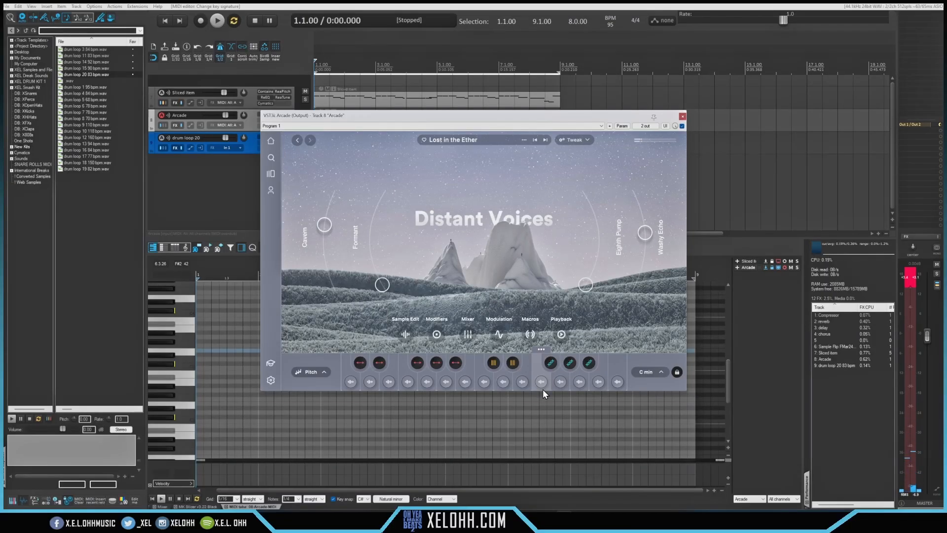
- Record an eight-bar Distant Voices melody onto the armed Arcade track
click(200, 20)
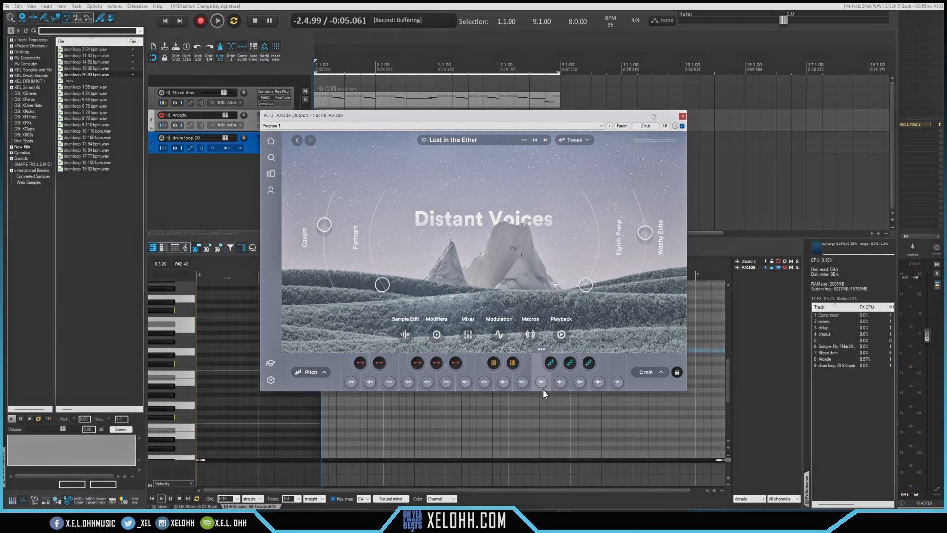
click(216, 20)
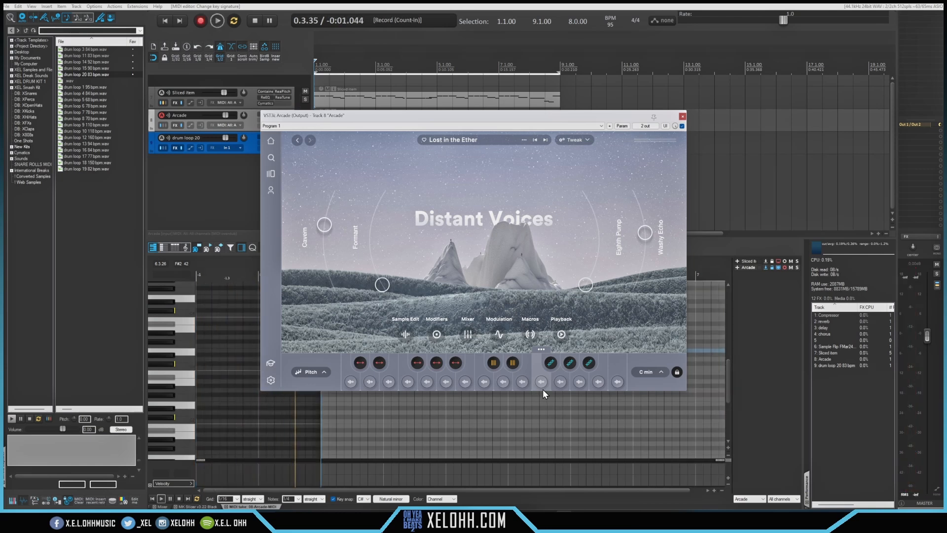
click(217, 20)
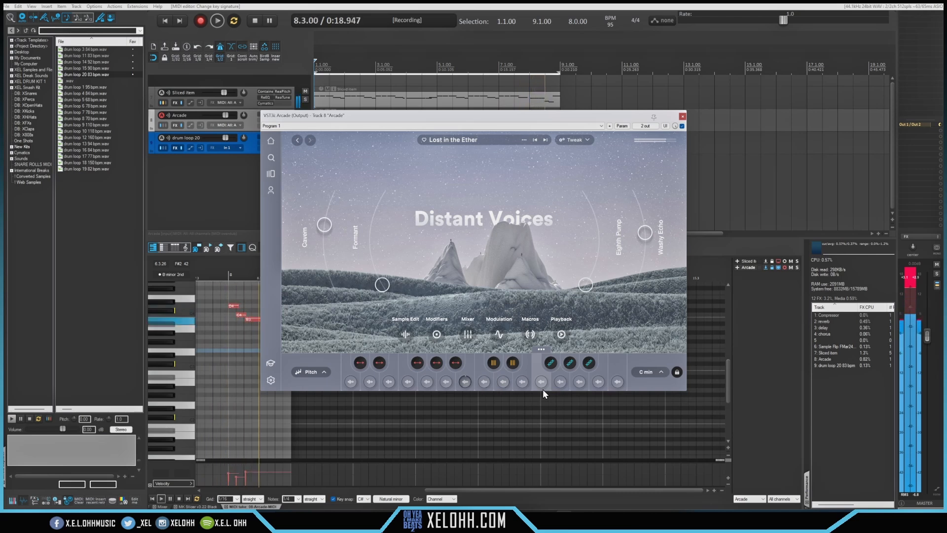
click(682, 116)
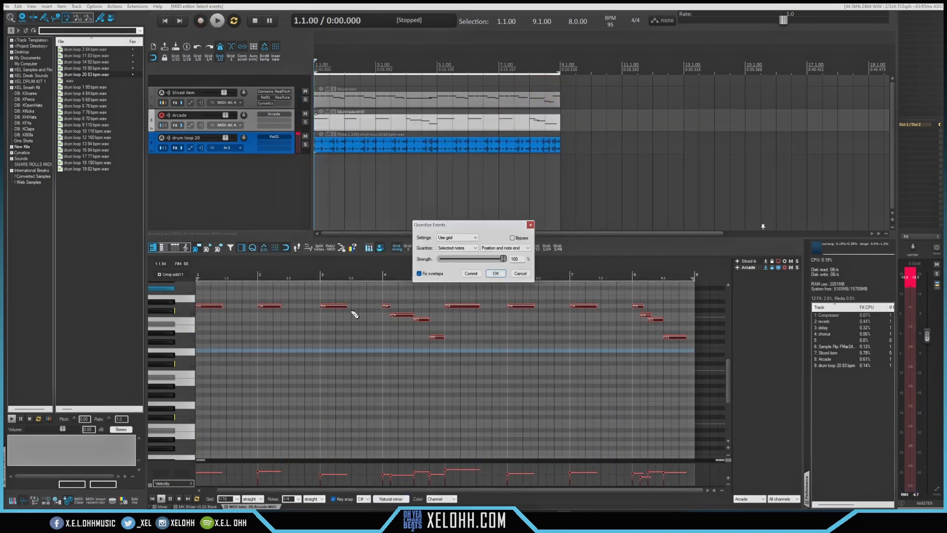
- Quantize the Arcade melody, tweak the macro knobs during playback, and close Arcade
click(495, 273)
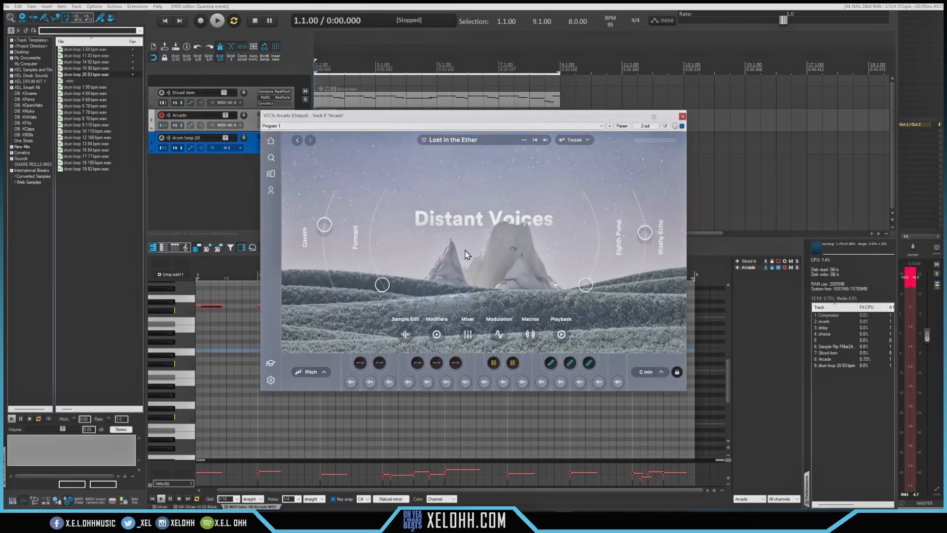
mouse_move(375, 287)
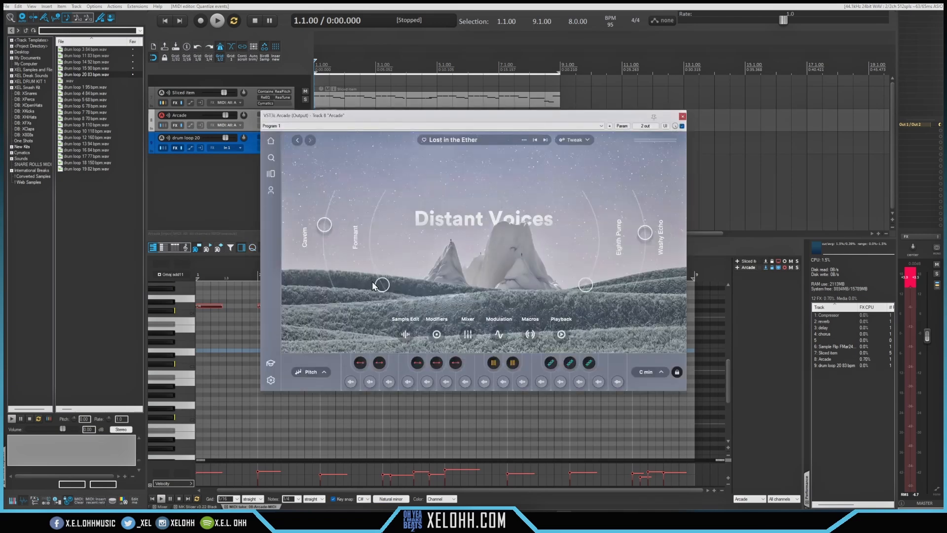
click(217, 20)
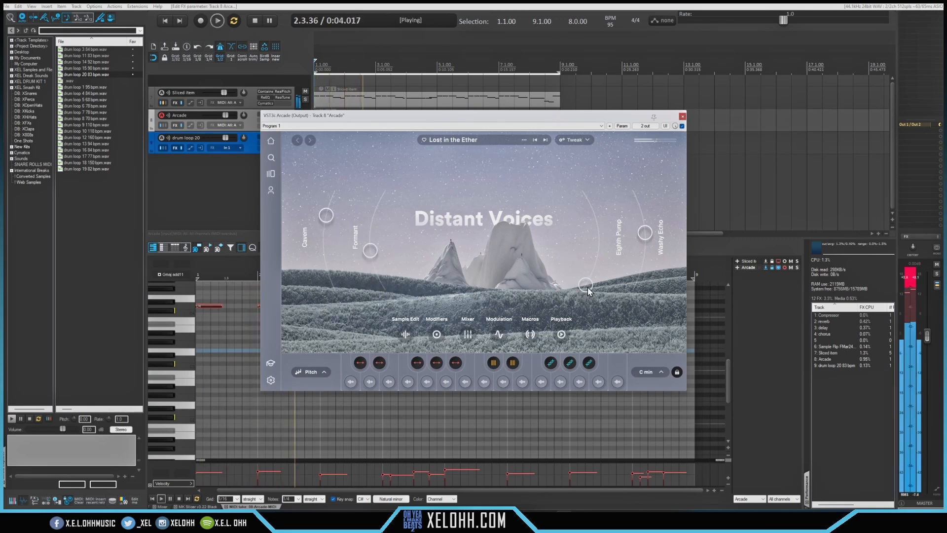
mouse_move(641, 253)
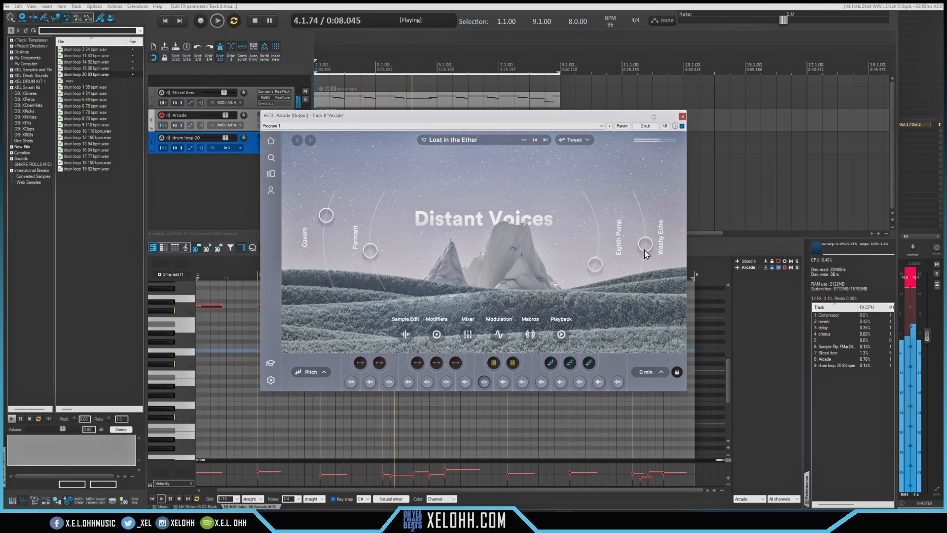
mouse_move(579, 170)
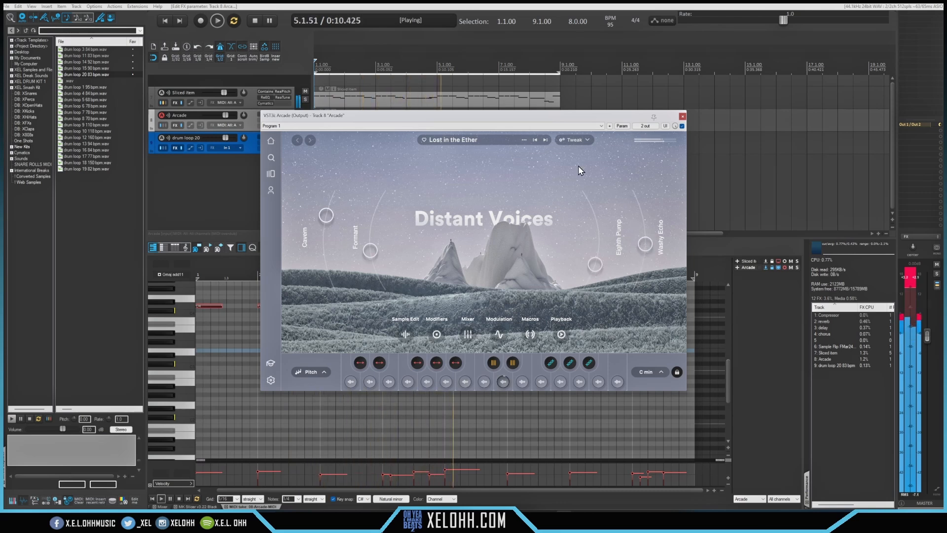
click(682, 115)
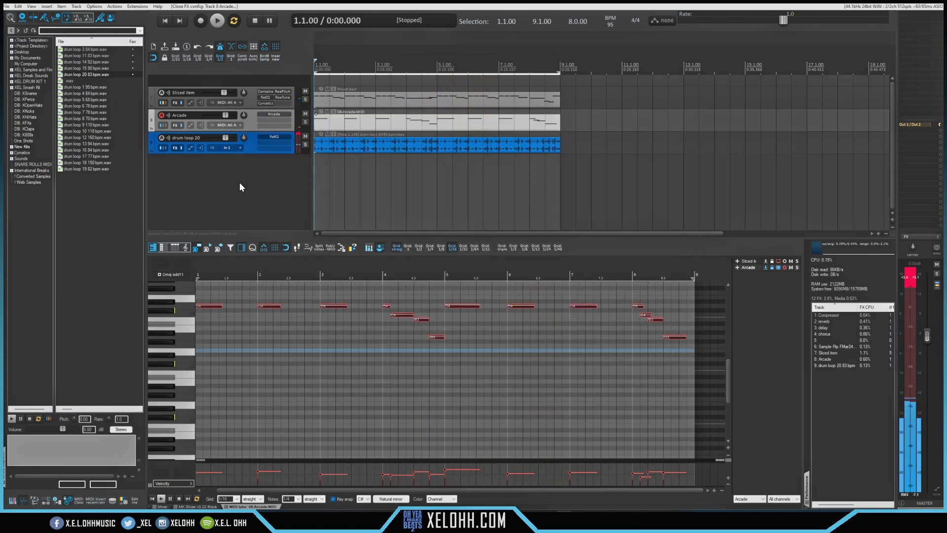
- Insert a new track with the MODO BASS virtual instrument
right_click(239, 186)
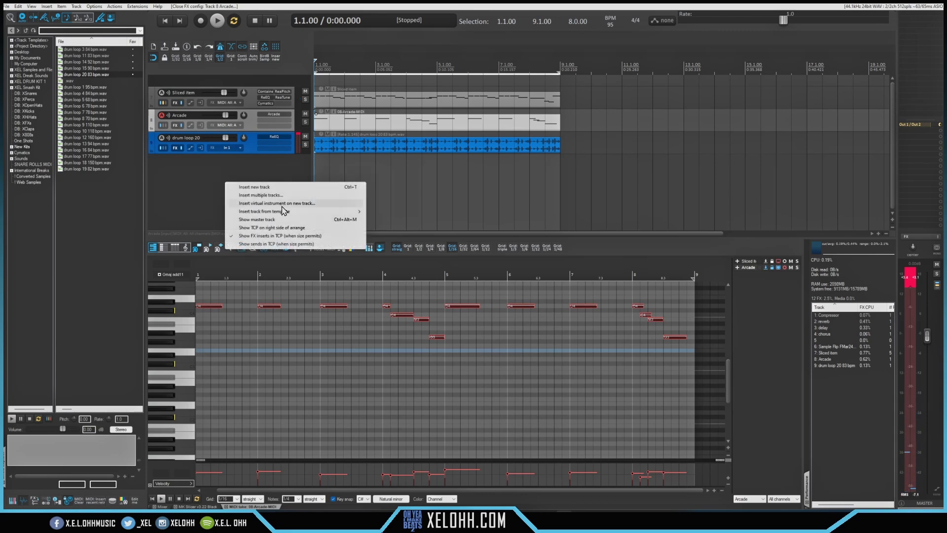
click(278, 203)
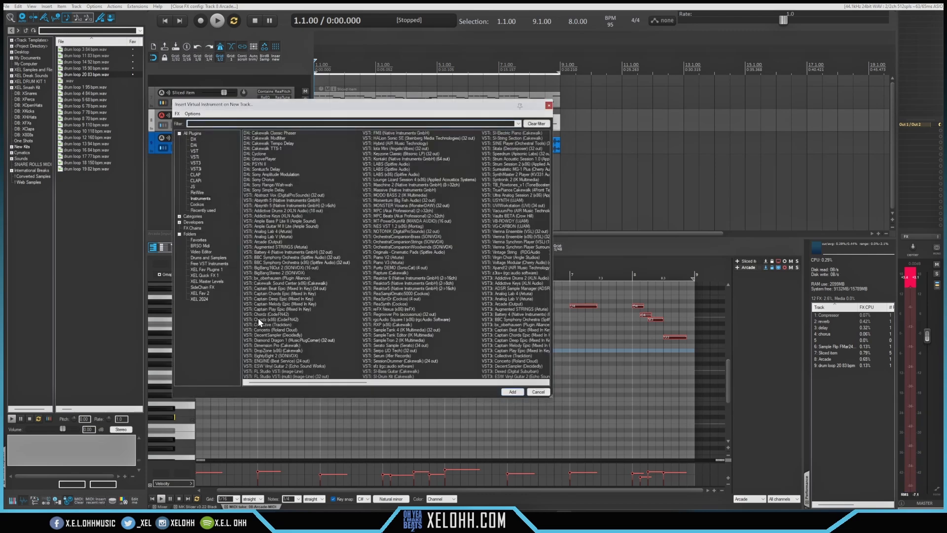
click(511, 391)
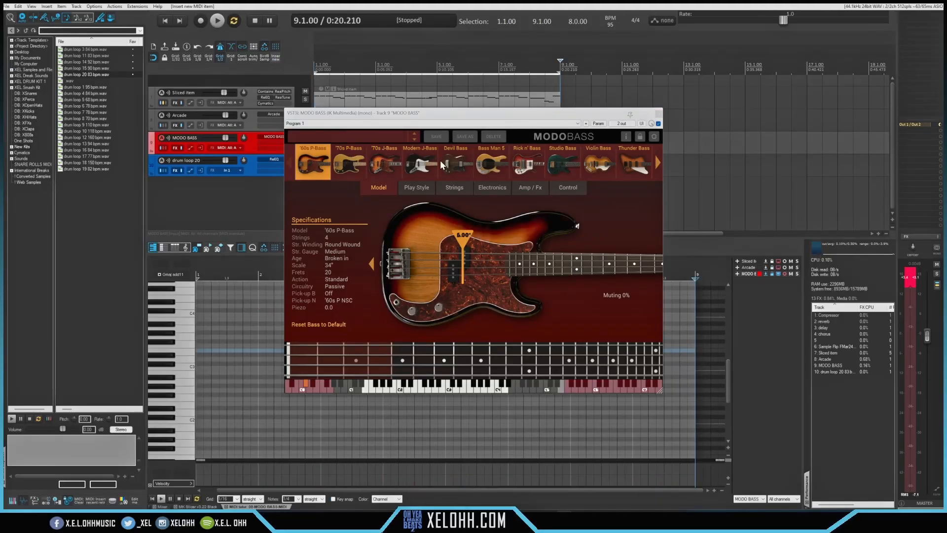
- Set MODO BASS to the Violin Bass model with 5 strings, then close its window
click(597, 163)
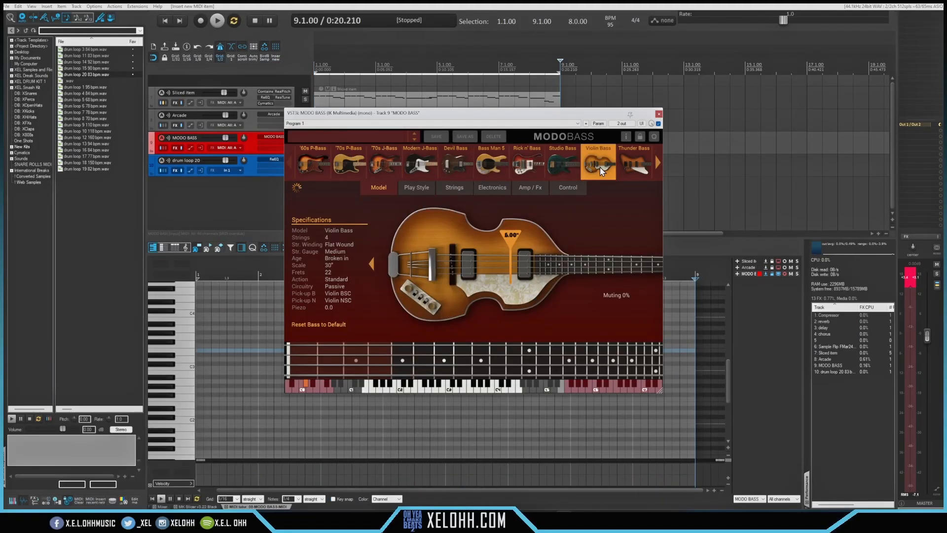
click(454, 187)
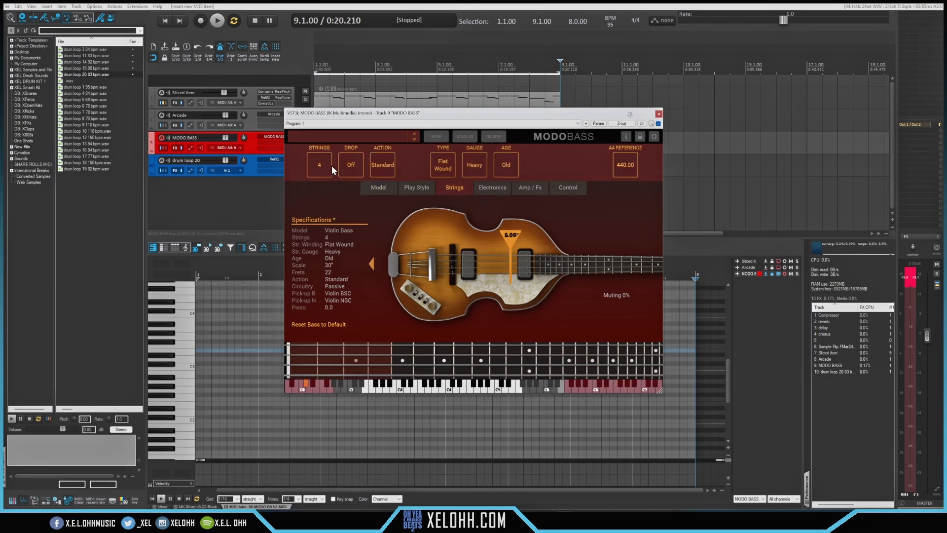
click(319, 164)
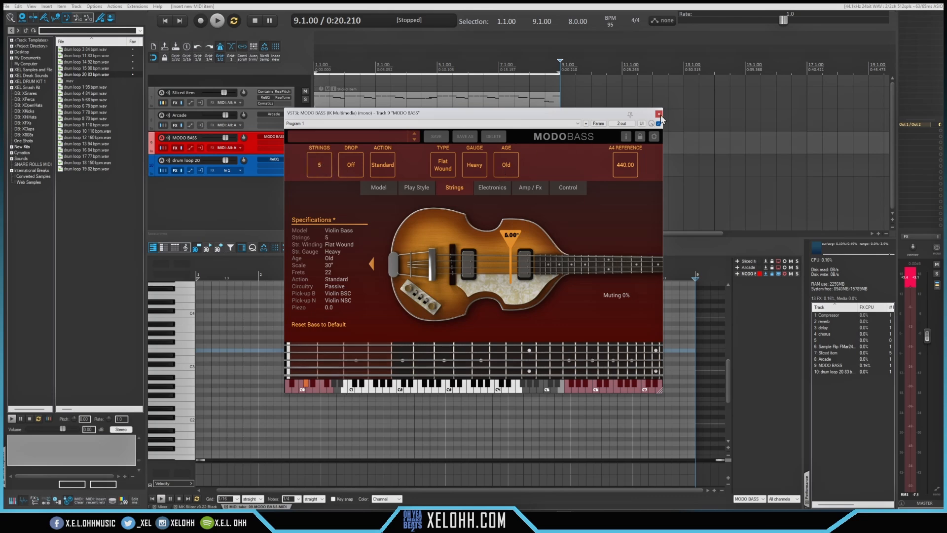
click(660, 114)
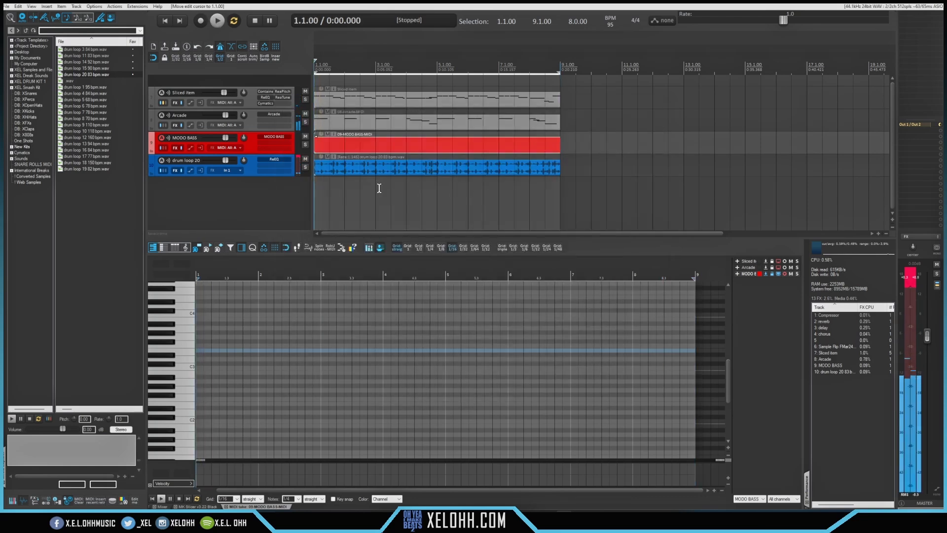
- Record a bass line of repeating low notes and a rising run on the MODO BASS track
click(175, 320)
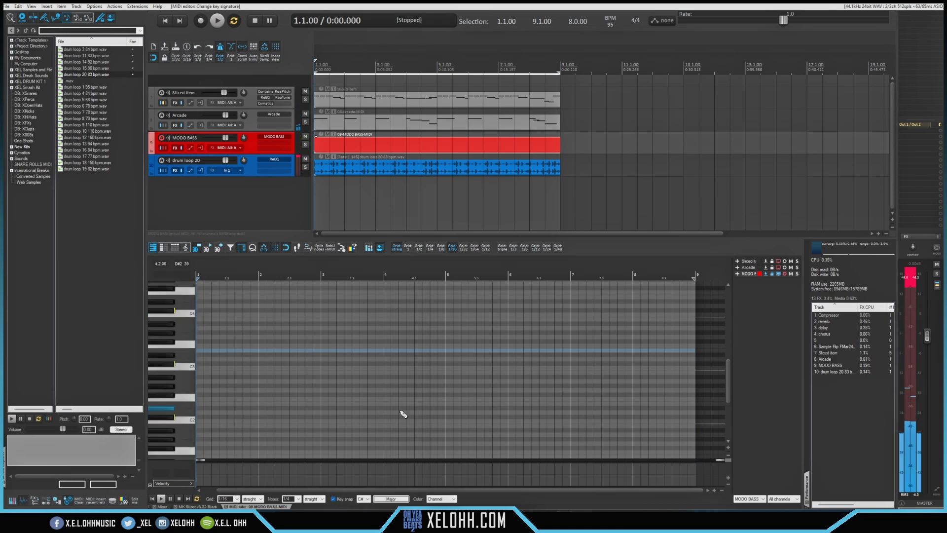
click(199, 20)
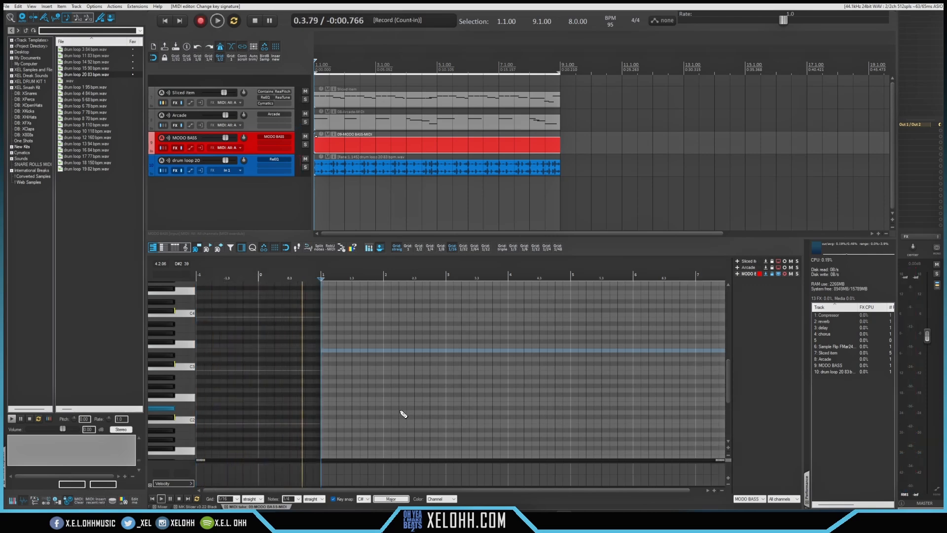
click(217, 20)
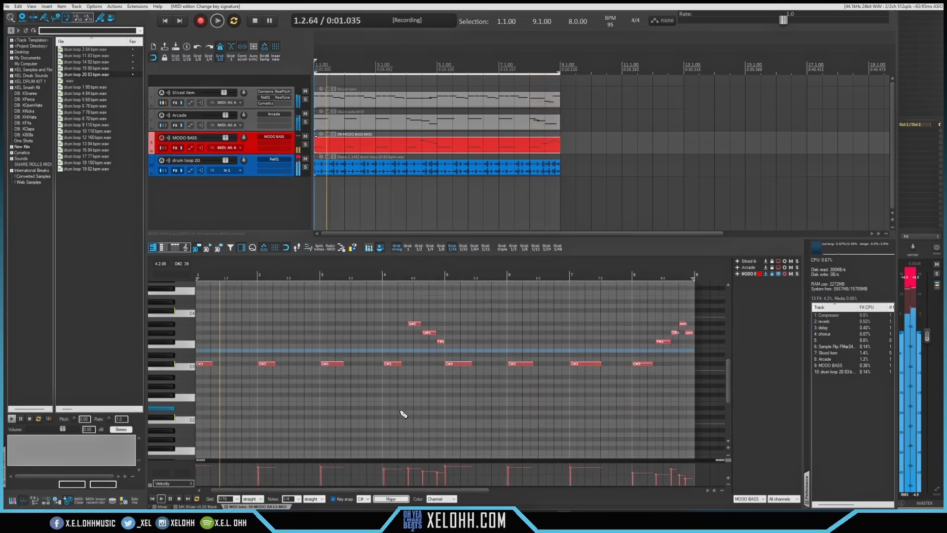
click(216, 20)
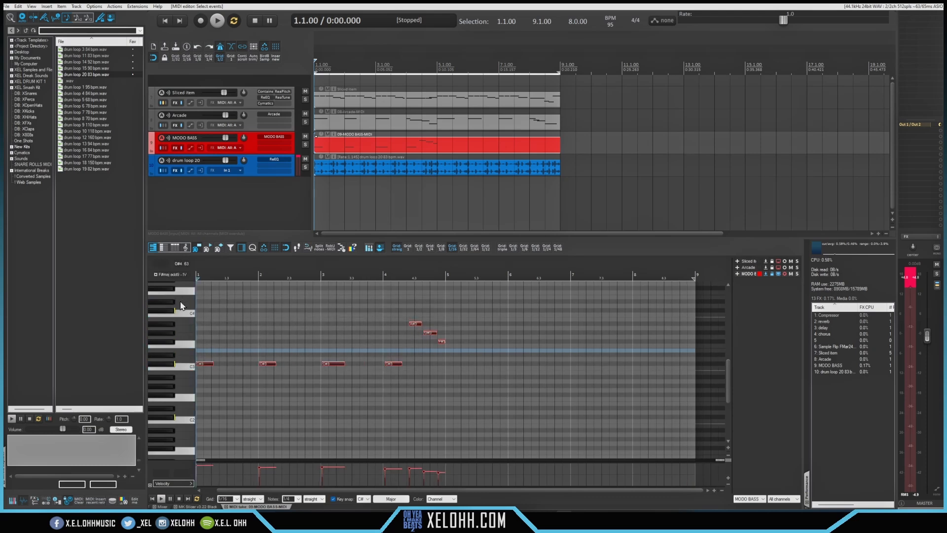
- Paste the four-bar bass phrase into bars 5–8 and play the beat from the start
key(ctrl+v)
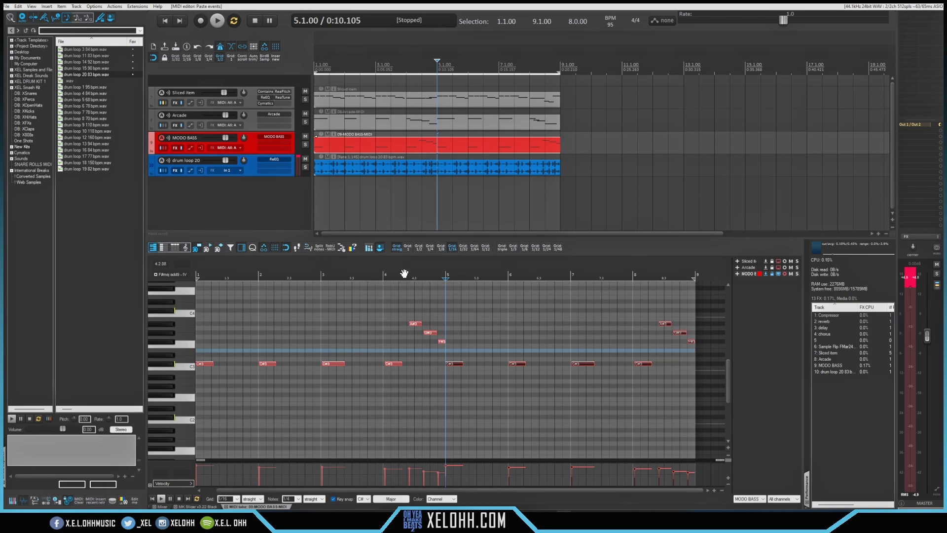
mouse_move(620, 365)
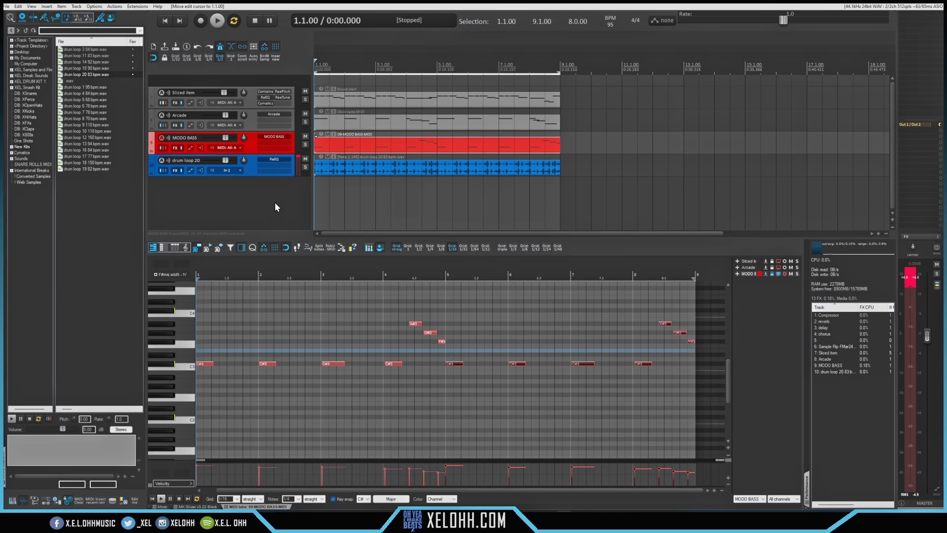
click(216, 19)
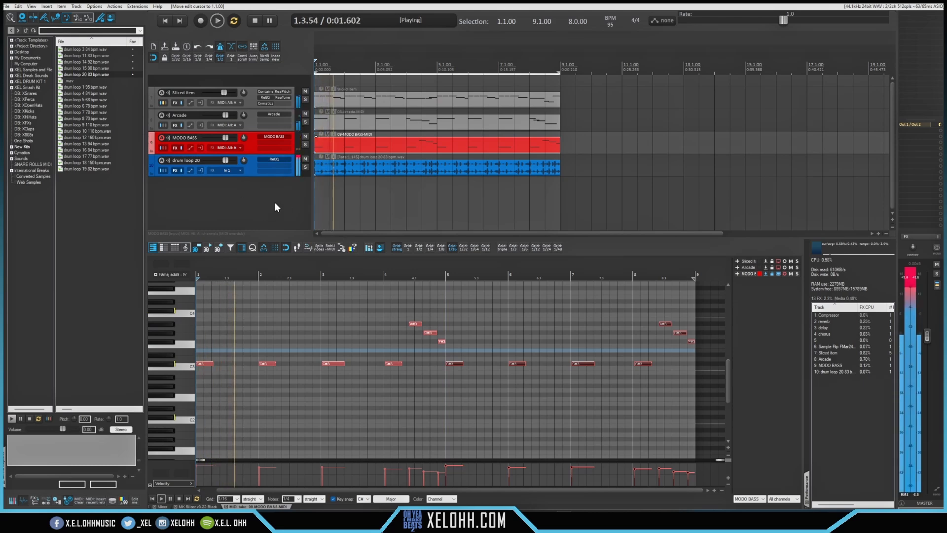